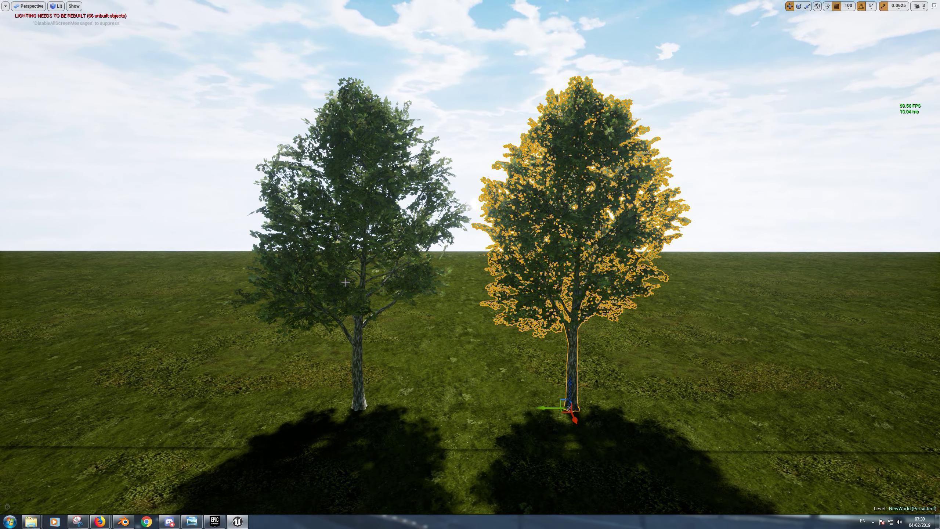
# Check the trees' shader complexity view, then return the viewport to lit shading.
pyautogui.click(58, 6)
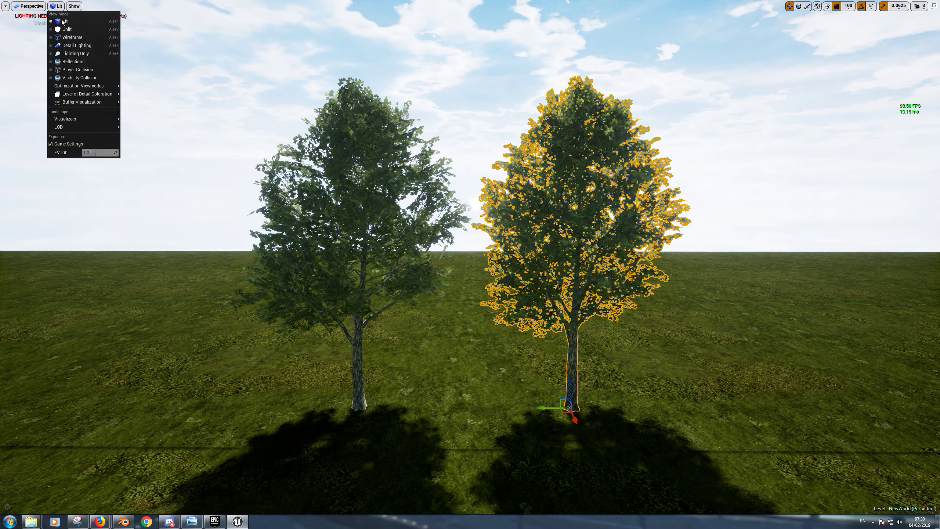
pyautogui.click(79, 86)
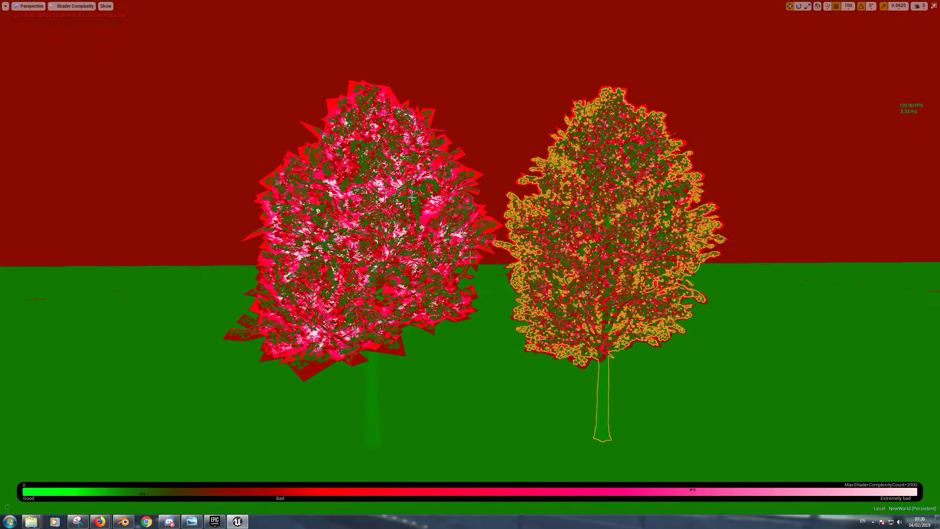
pyautogui.moveTo(227, 19)
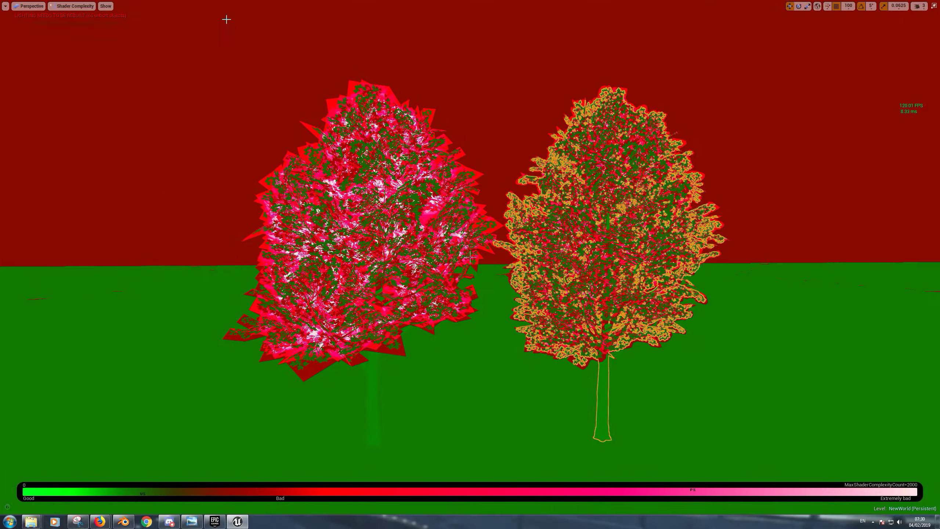
pyautogui.click(71, 6)
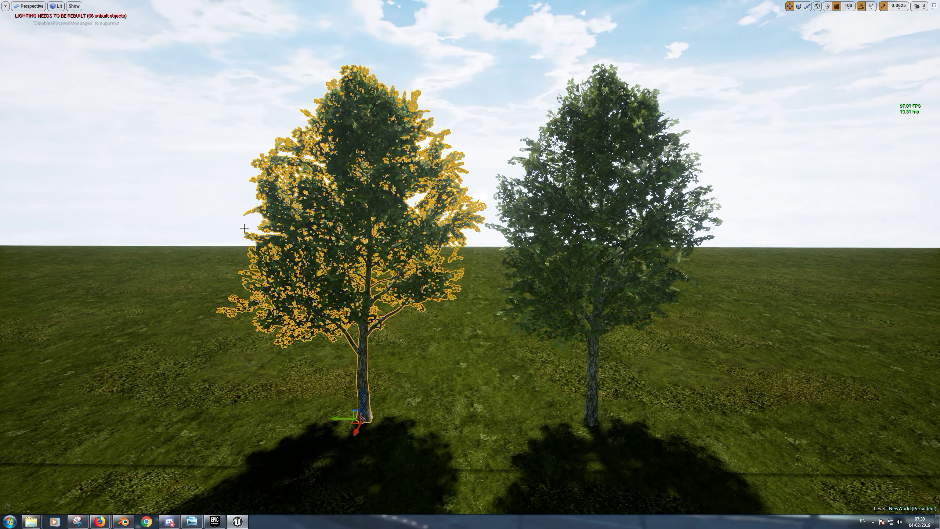
pyautogui.moveTo(384, 202)
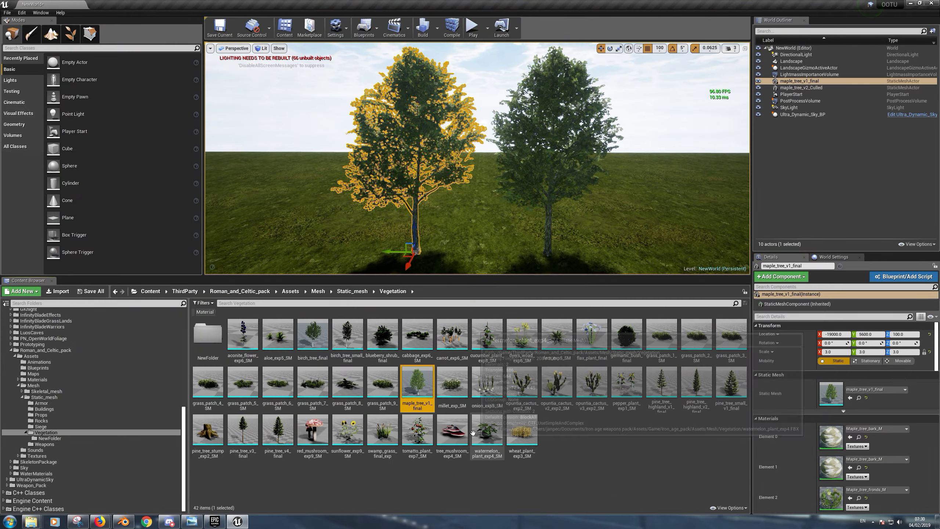
pyautogui.moveTo(416, 387)
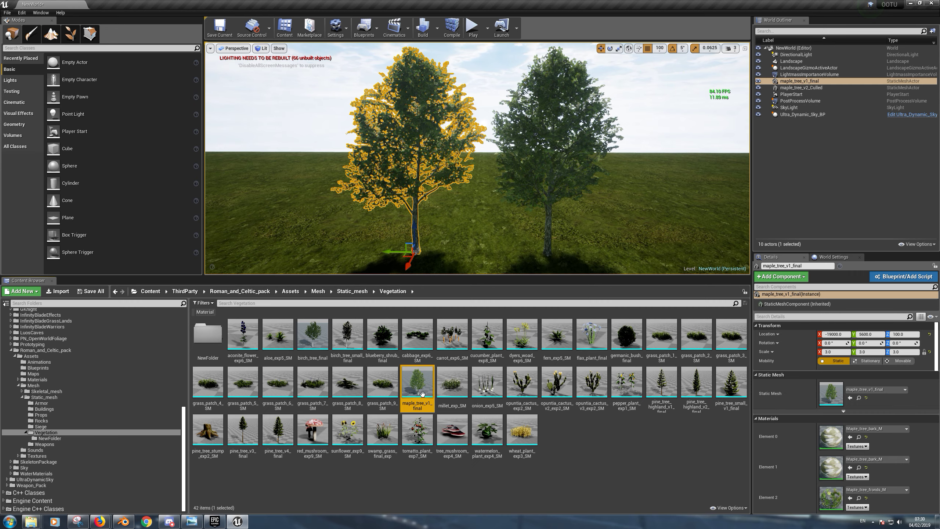
# Start exporting maple_tree_v1_final and create a TreeOptimisationTutorial folder inside UE4TestProject.
pyautogui.rightClick(417, 387)
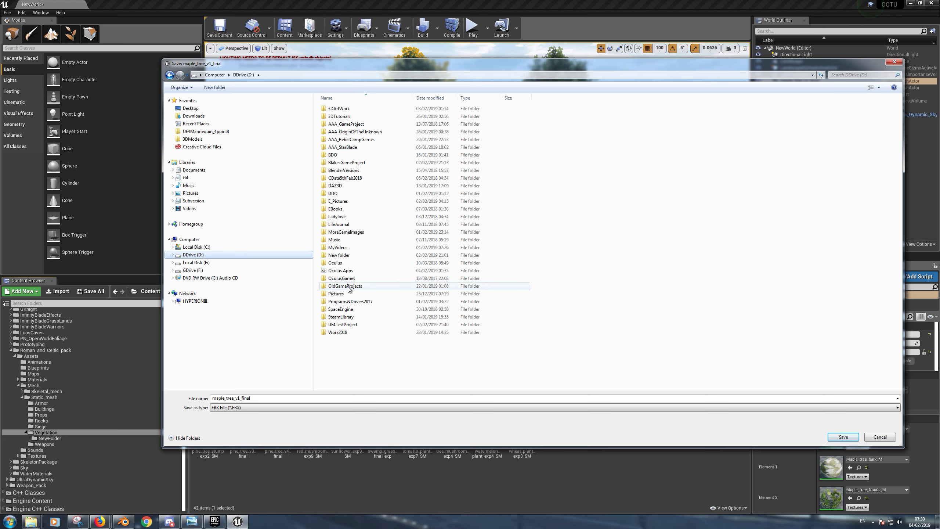
pyautogui.doubleClick(340, 325)
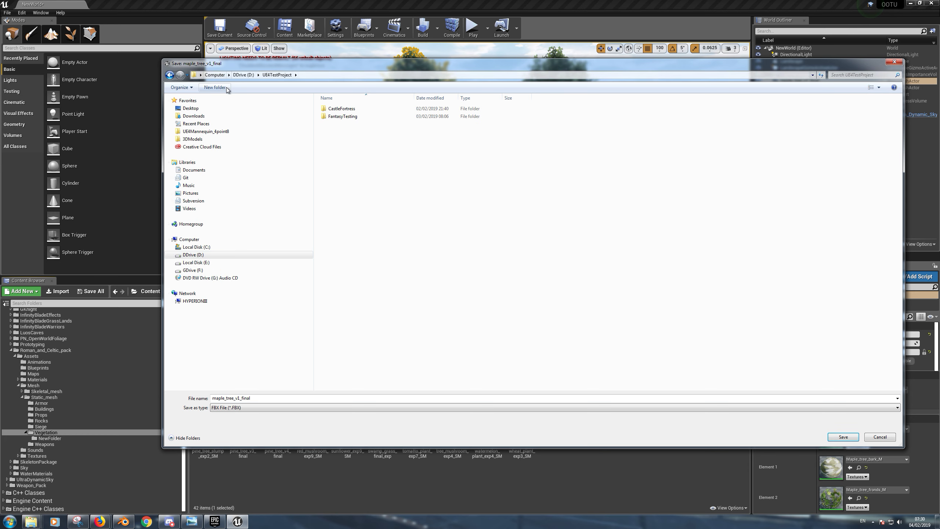
pyautogui.click(214, 87)
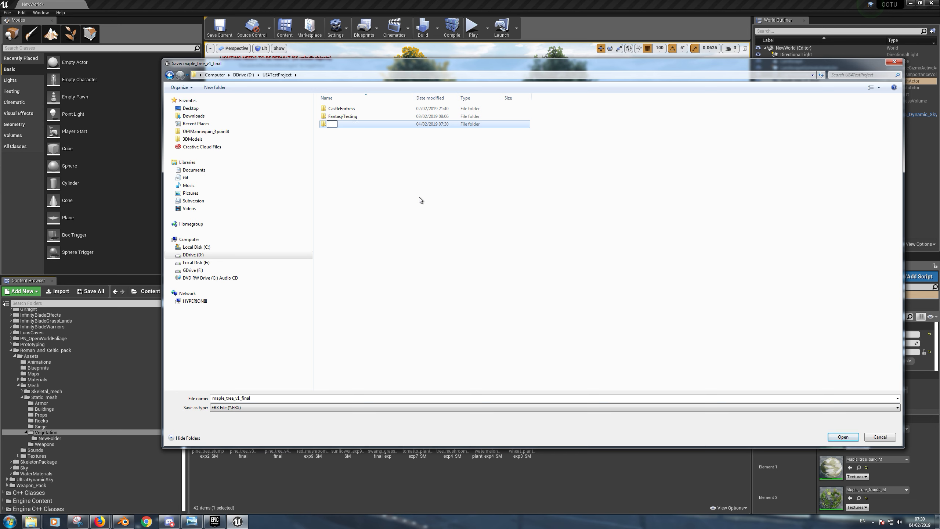
pyautogui.write('Tr')
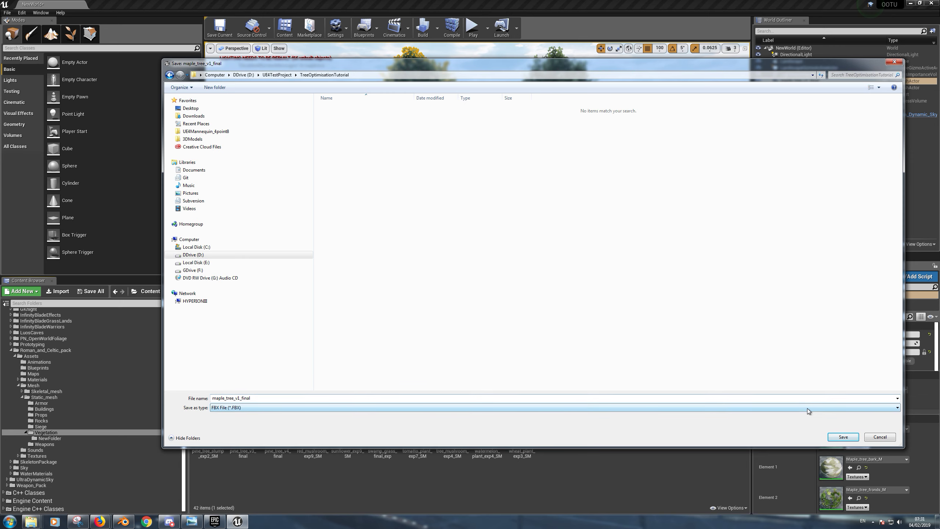
# Export the mesh as FBX into the new folder with Vertex Color disabled.
pyautogui.click(843, 437)
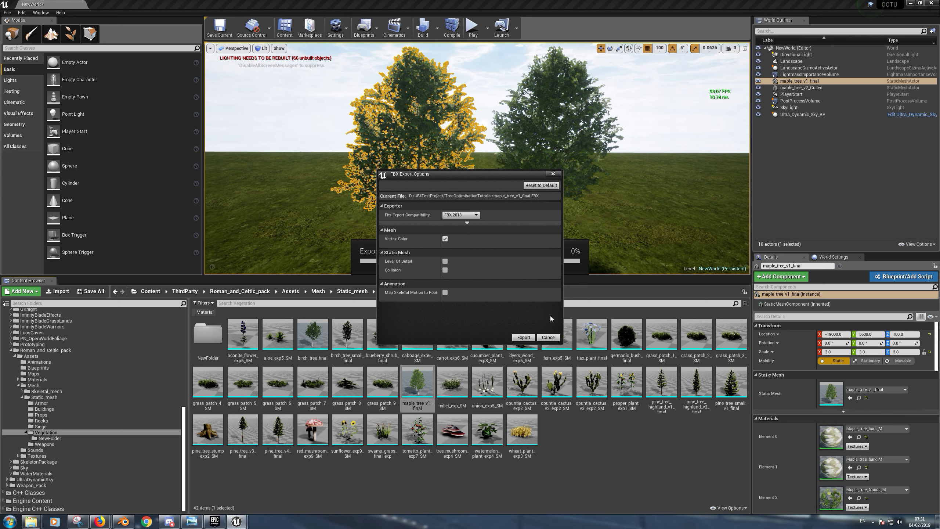
pyautogui.moveTo(446, 261)
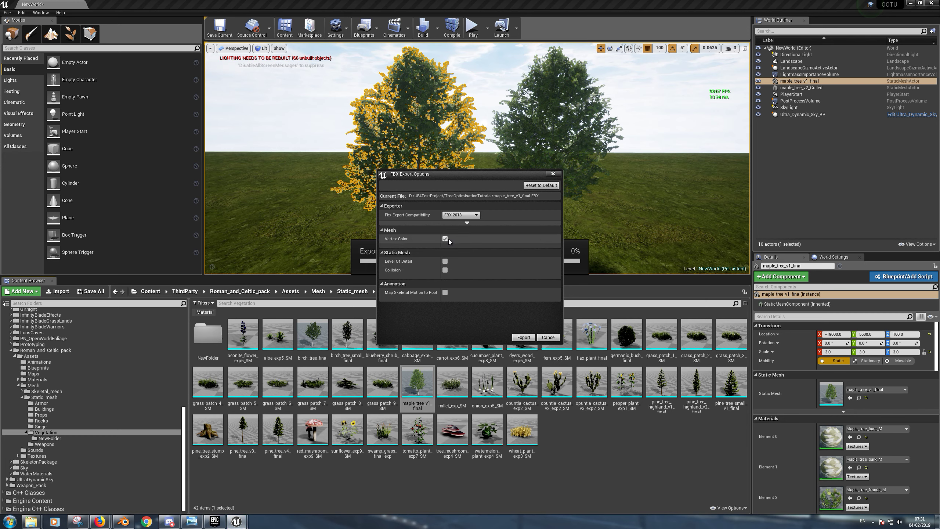
pyautogui.click(445, 239)
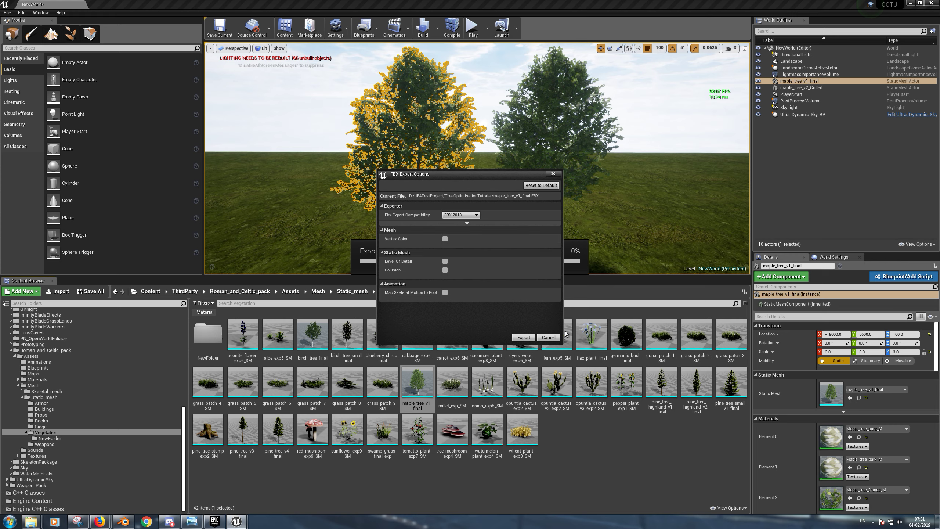
pyautogui.click(523, 337)
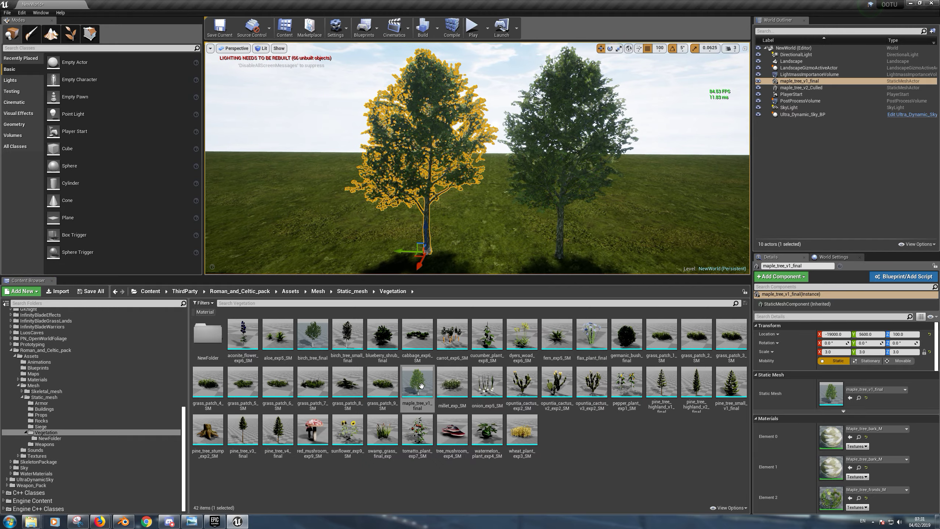
# Reset the mesh's Element 2 slot from WorldGridMaterial back to Maple_tree_fronds_M.
pyautogui.doubleClick(416, 386)
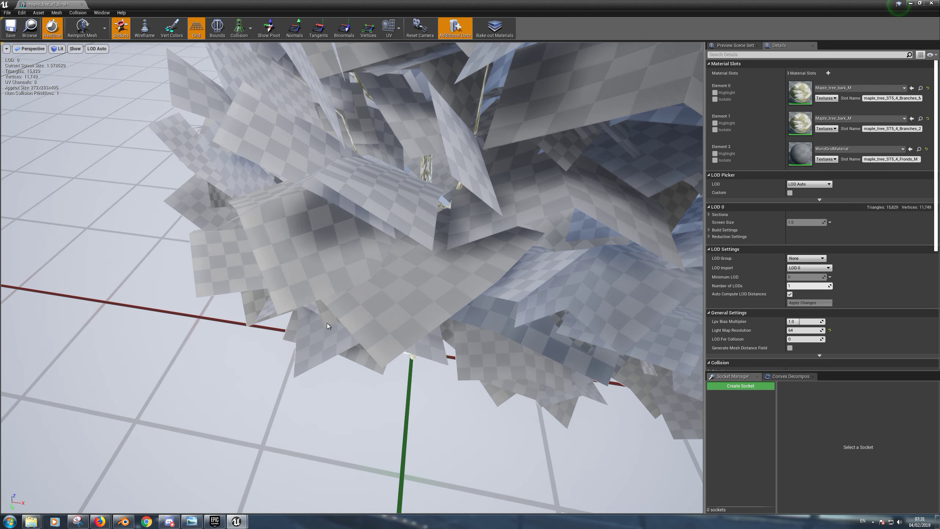
pyautogui.moveTo(919, 149)
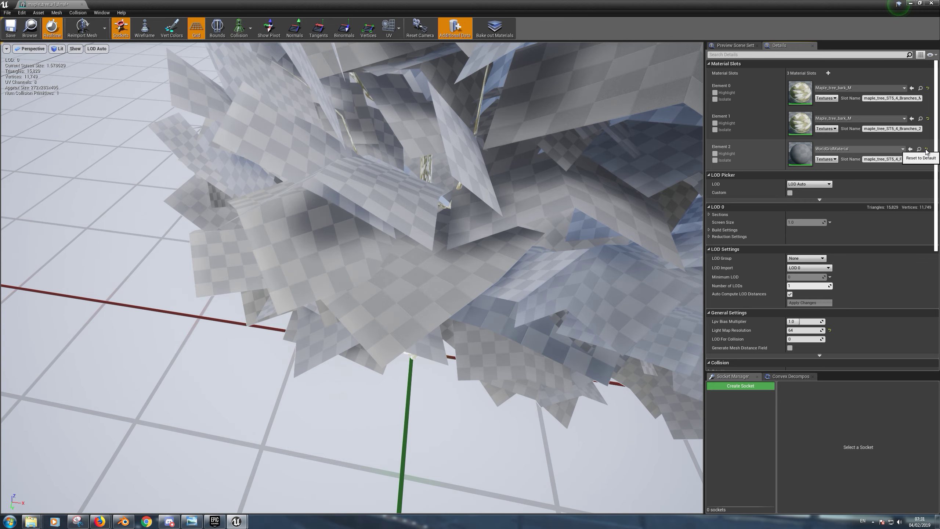
pyautogui.click(926, 149)
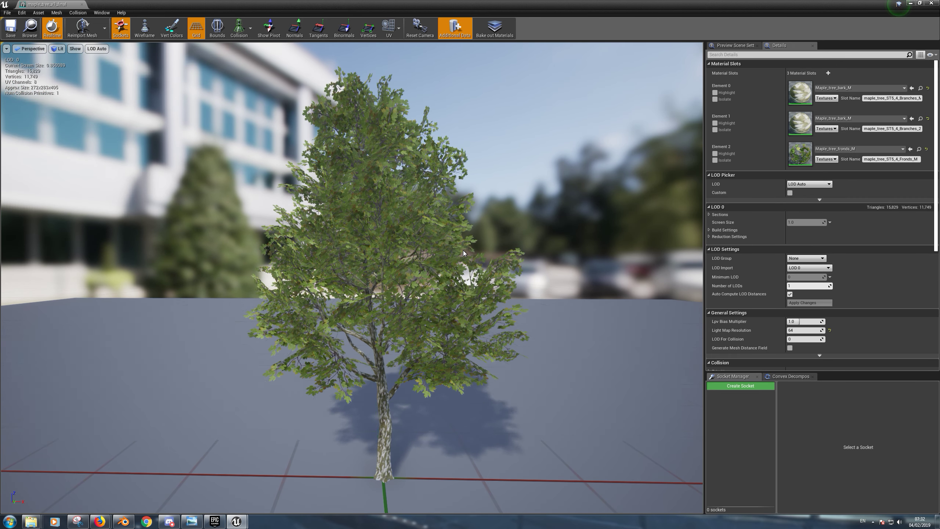
pyautogui.moveTo(485, 256)
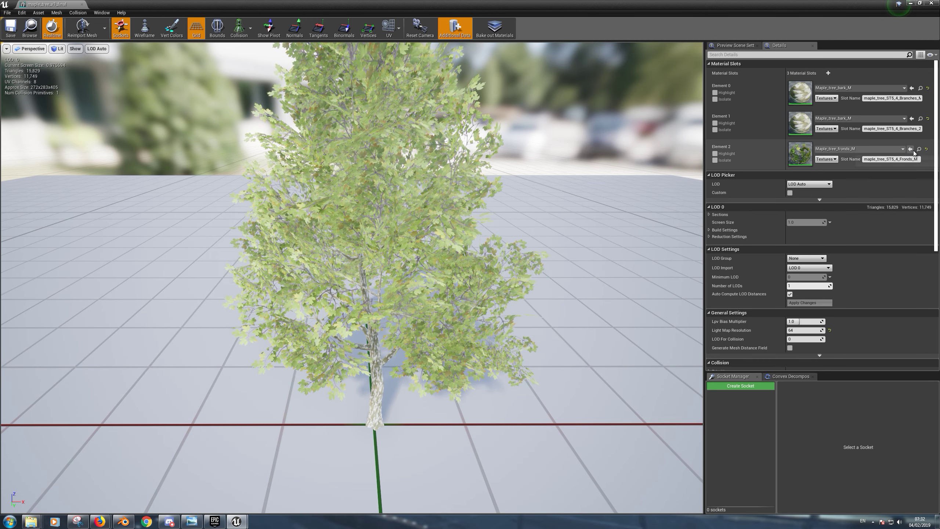
pyautogui.moveTo(920, 150)
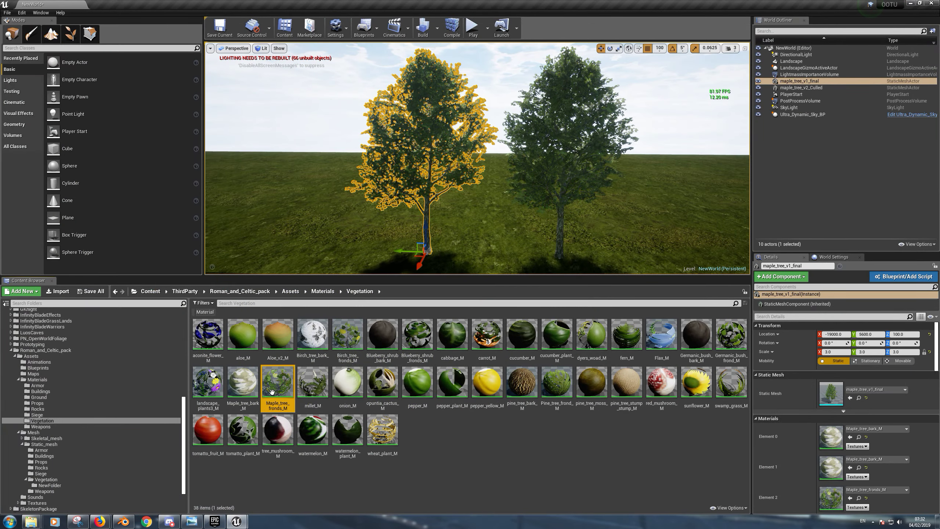
# Inspect Maple_tree_fronds_M's Texture Sample nodes in the Material Editor.
pyautogui.doubleClick(277, 386)
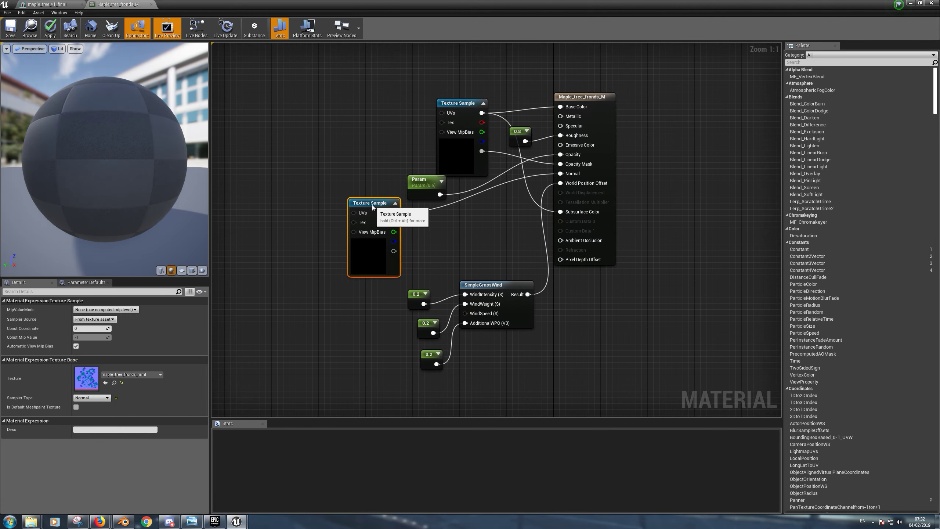
pyautogui.click(462, 103)
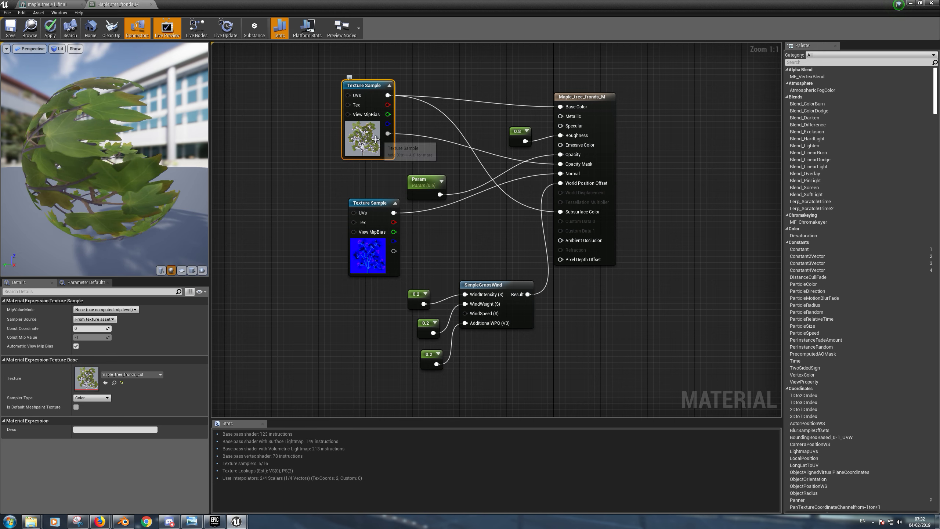
pyautogui.moveTo(547, 155)
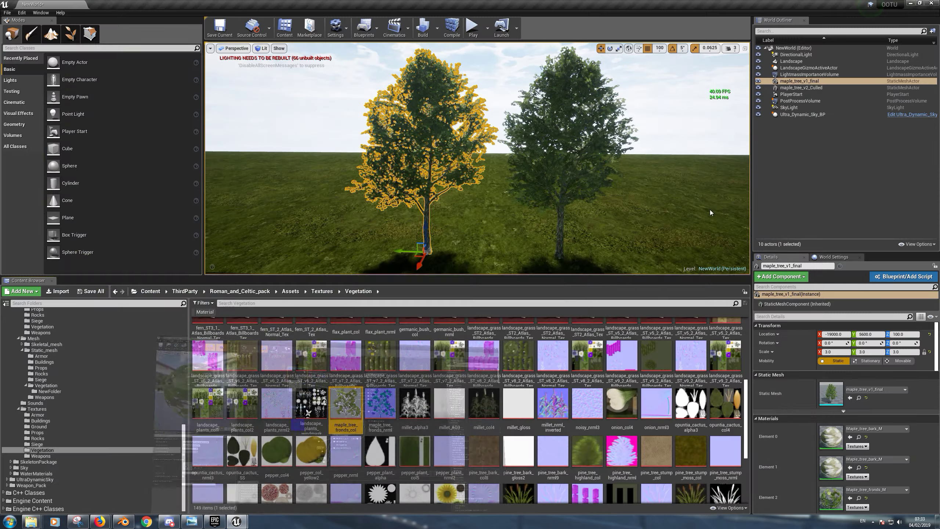
# View maple_tree_fronds_col's alpha mask, then restore its Red, Green and Blue channels.
pyautogui.doubleClick(345, 404)
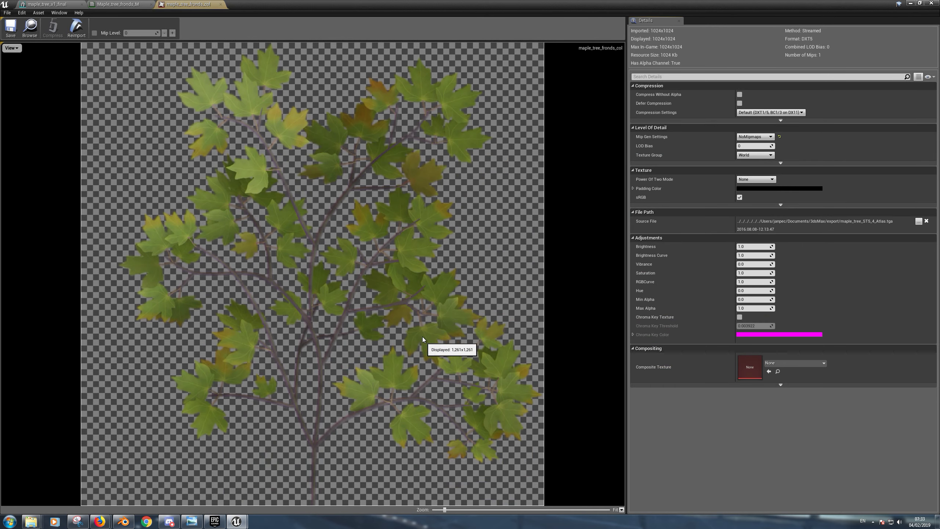
pyautogui.moveTo(14, 59)
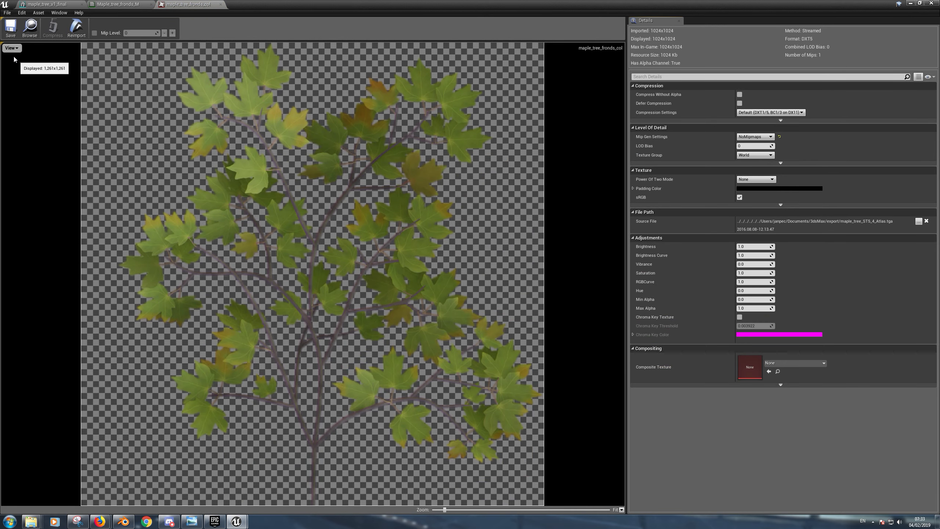
pyautogui.click(5, 63)
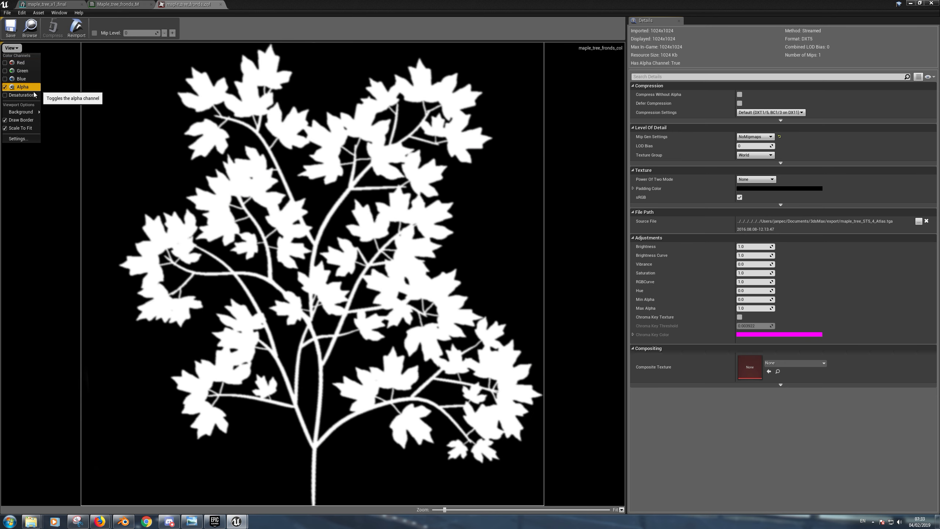
pyautogui.moveTo(99, 60)
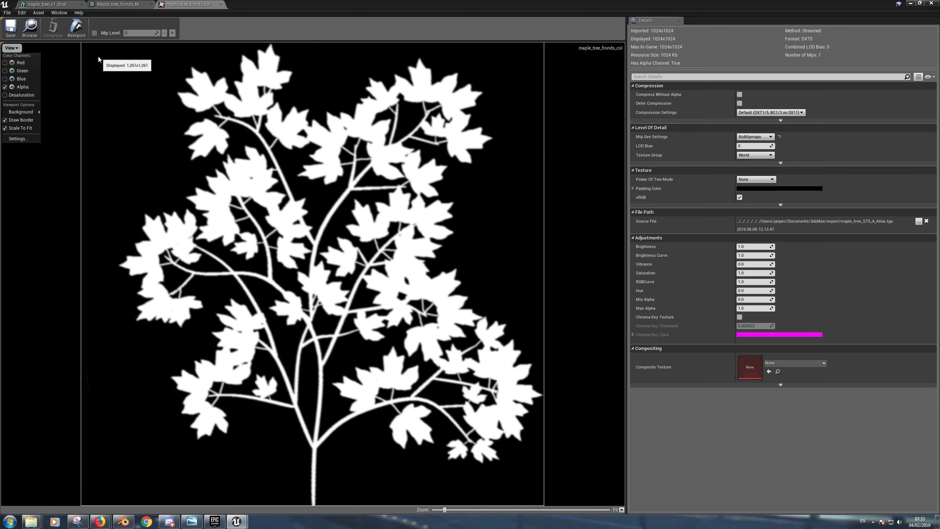
pyautogui.moveTo(261, 404)
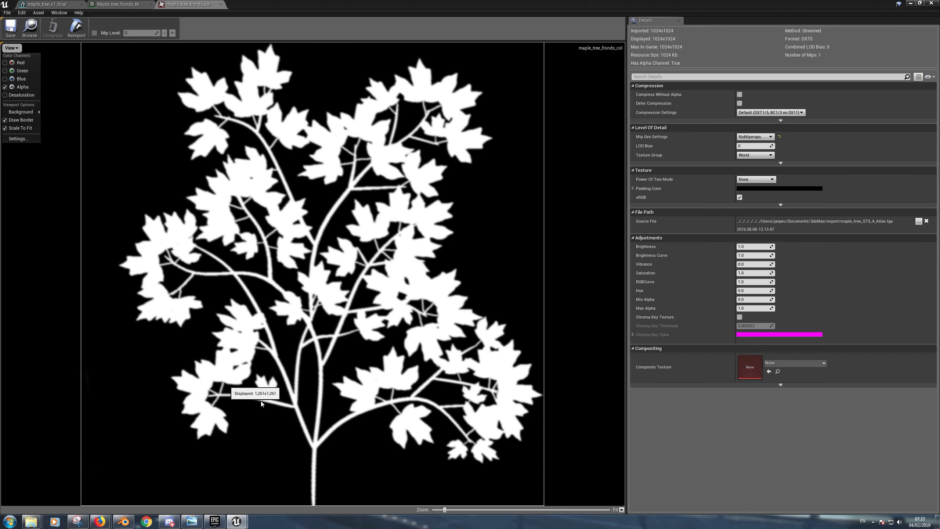
pyautogui.moveTo(77, 153)
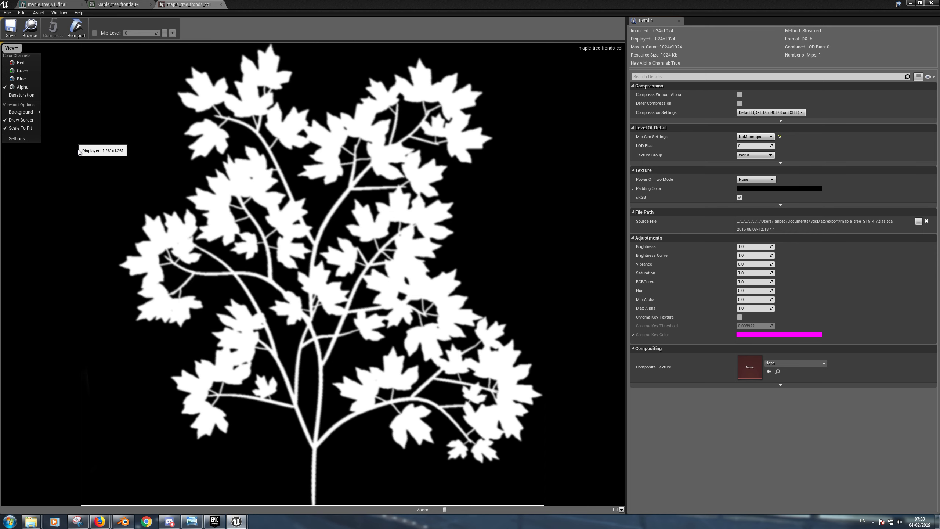
pyautogui.moveTo(259, 315)
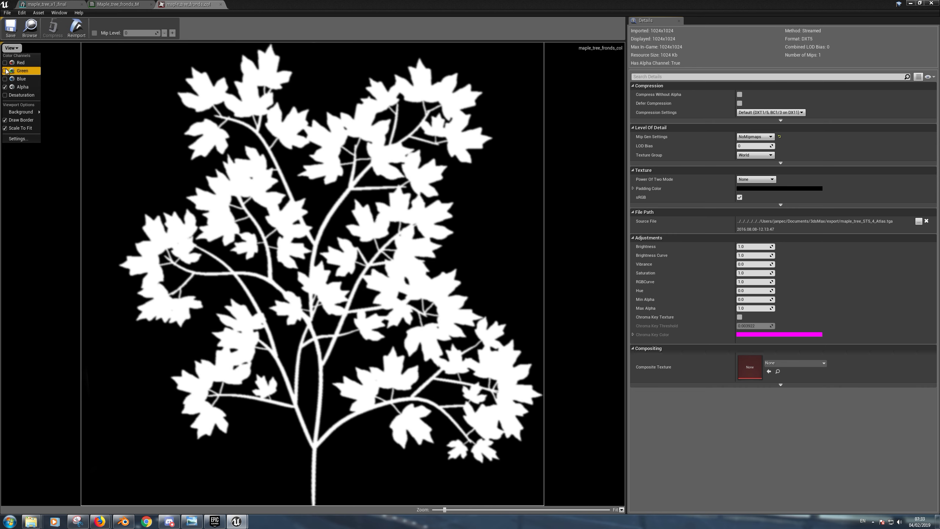
pyautogui.click(5, 70)
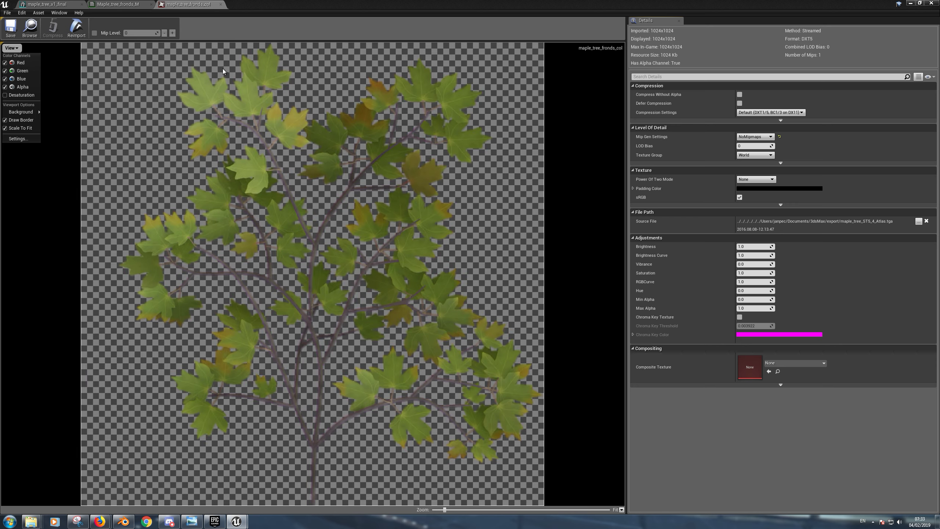
pyautogui.moveTo(221, 5)
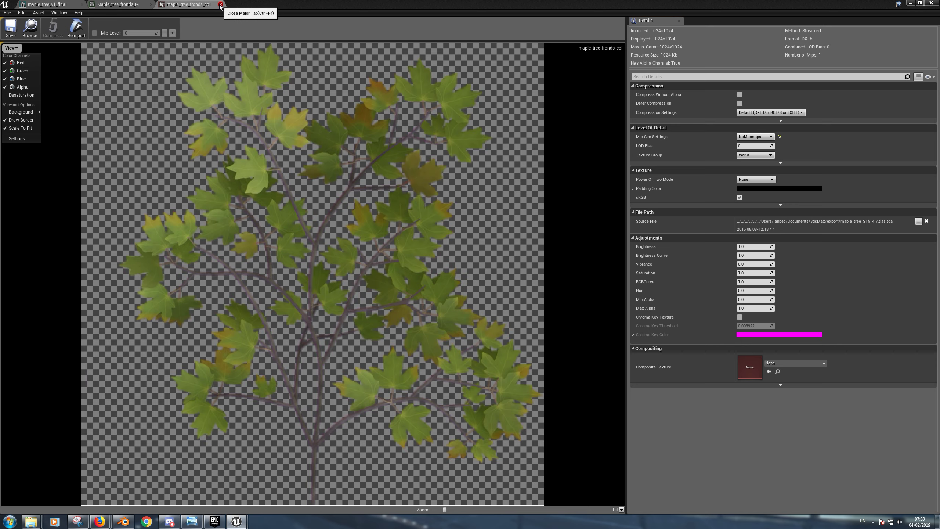
# Export maple_tree_fronds_col as a Targa into TreeOptimisationTutorial and switch to Photoshop.
pyautogui.click(220, 4)
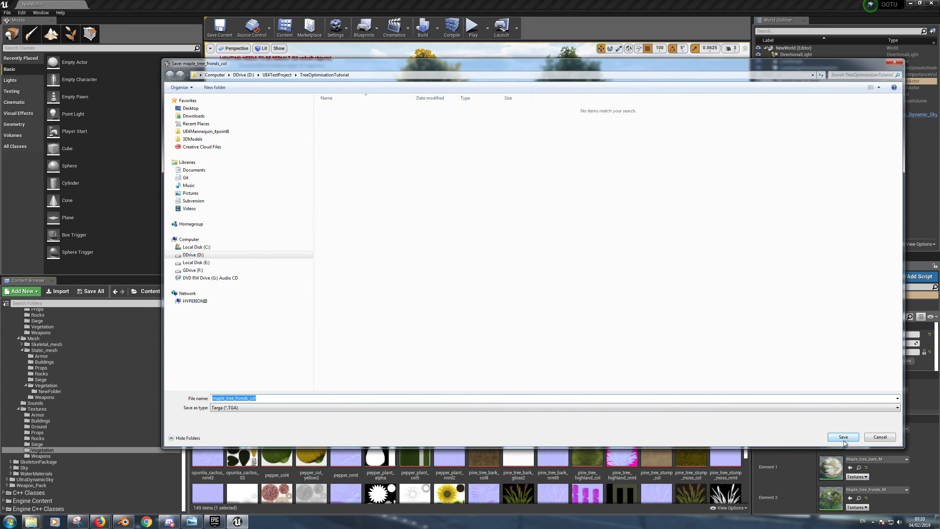
pyautogui.click(843, 436)
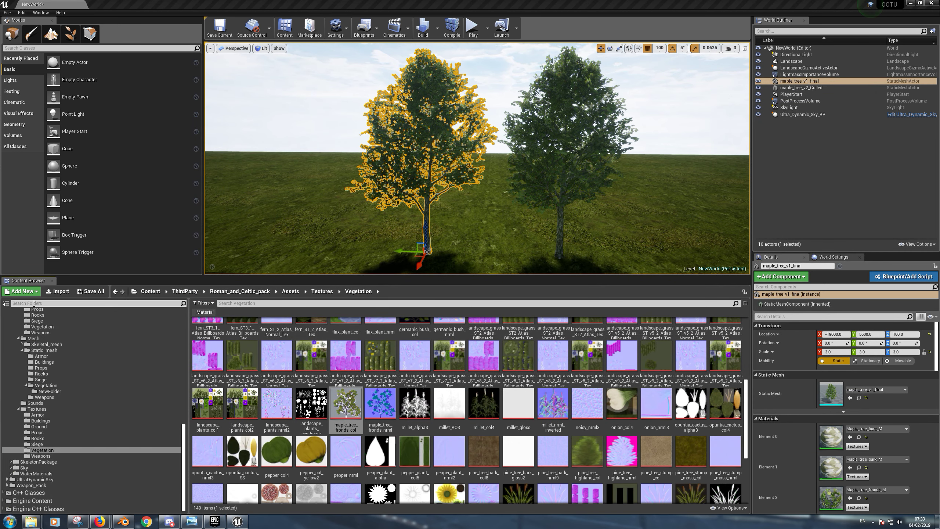
pyautogui.click(259, 521)
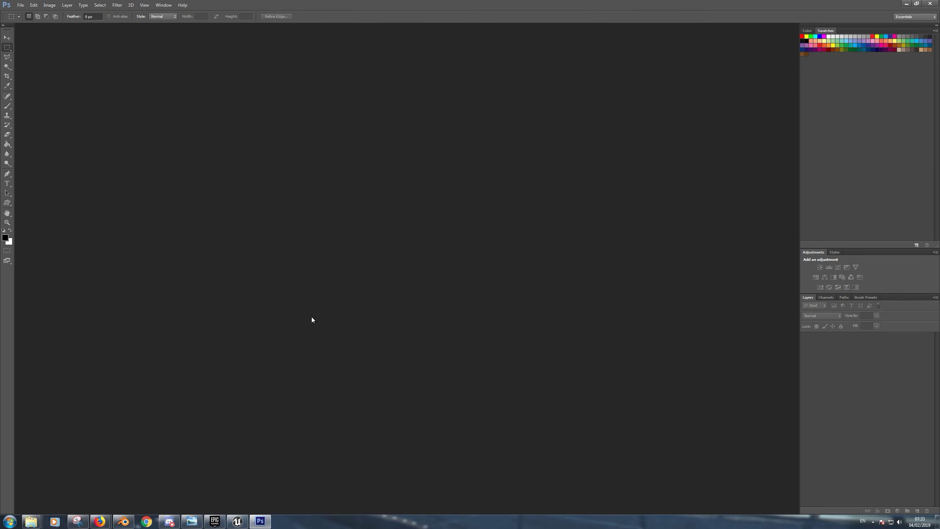
# Browse to D: > UE4TestProject > TreeOptimisationTutorial to open maple_tree_fronds_col.TGA.
pyautogui.click(21, 5)
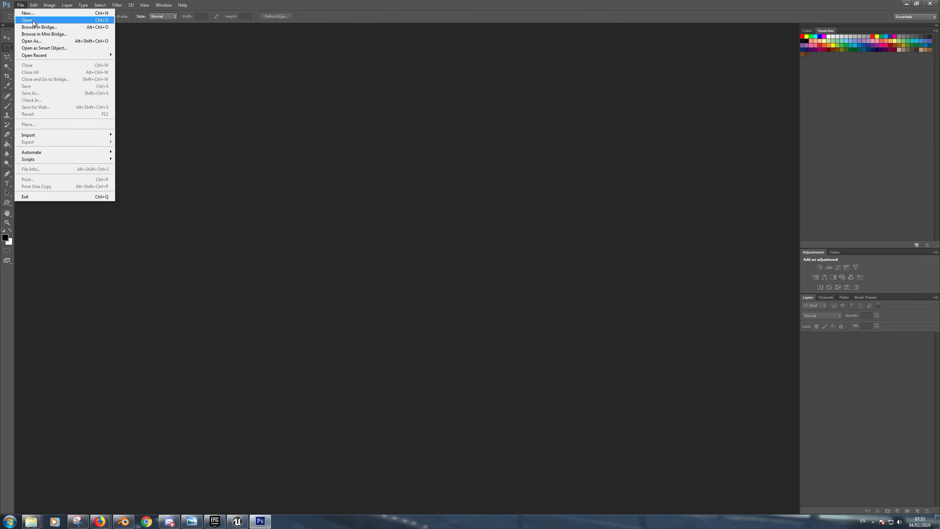
pyautogui.click(27, 20)
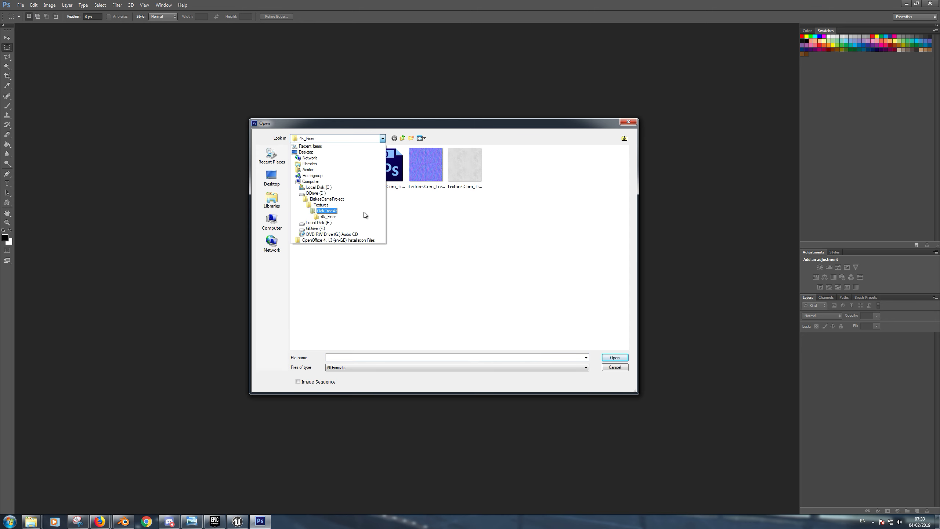
pyautogui.click(327, 199)
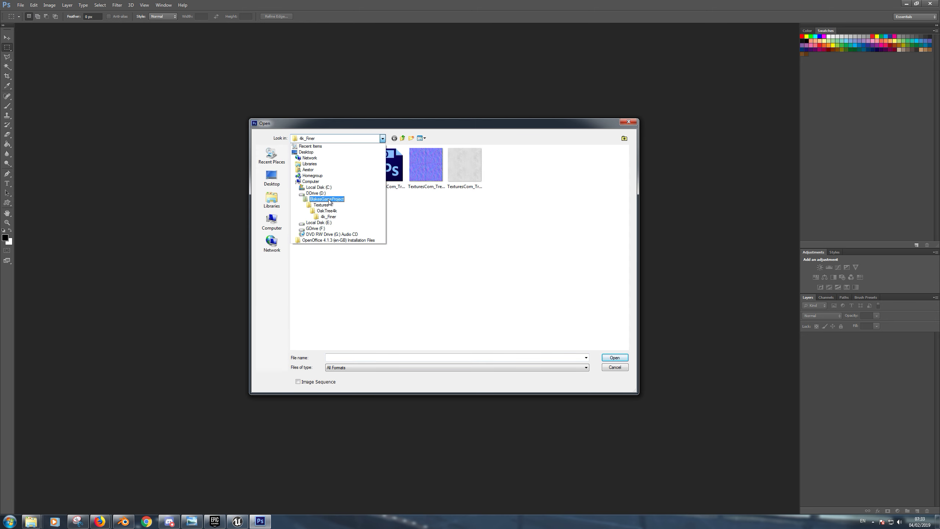
pyautogui.click(315, 193)
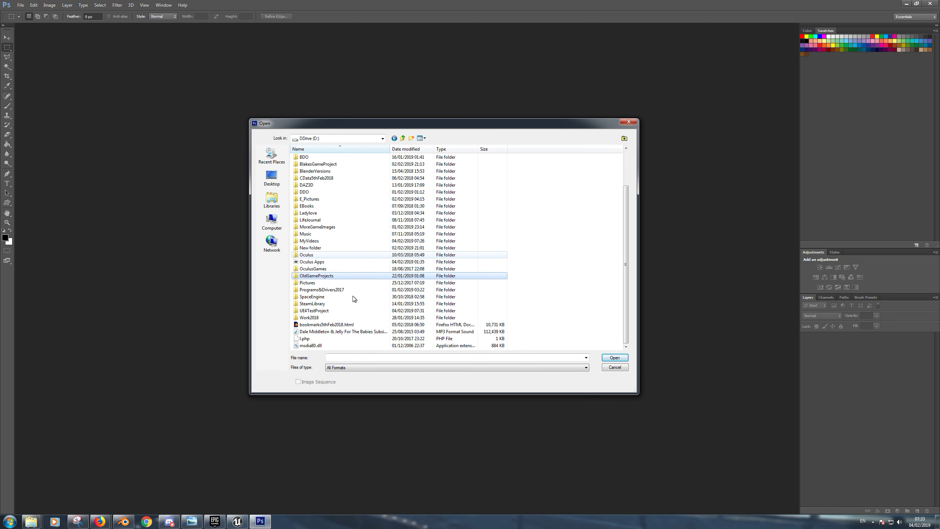
pyautogui.doubleClick(314, 310)
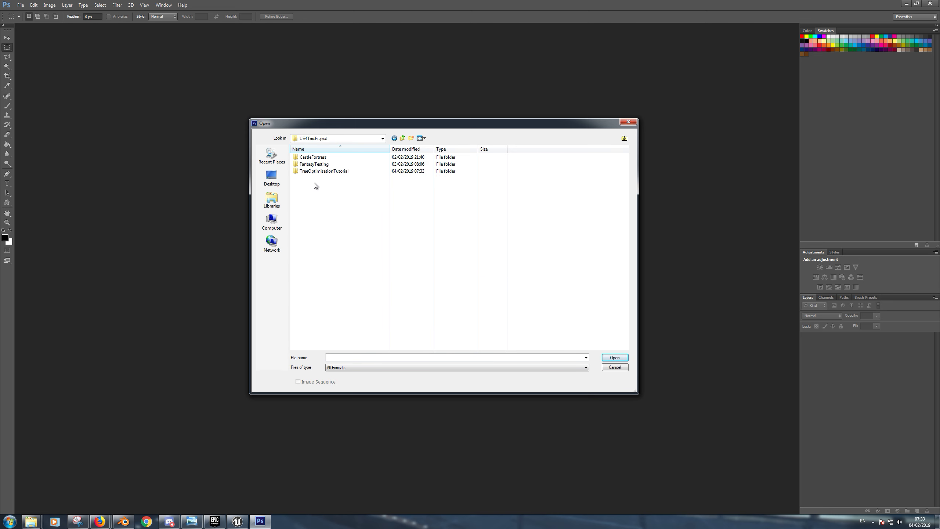
pyautogui.click(324, 171)
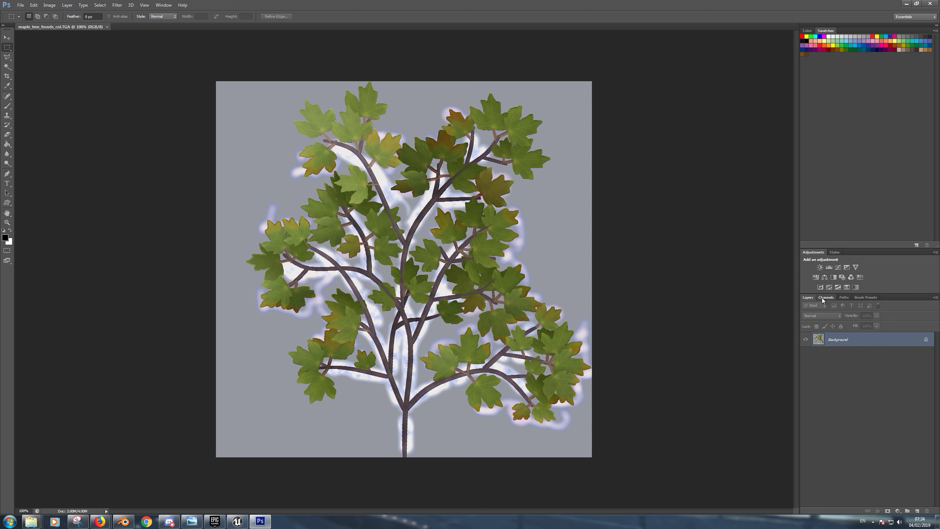
# Show only the Alpha 1 channel, select the whole canvas and copy it.
pyautogui.click(827, 297)
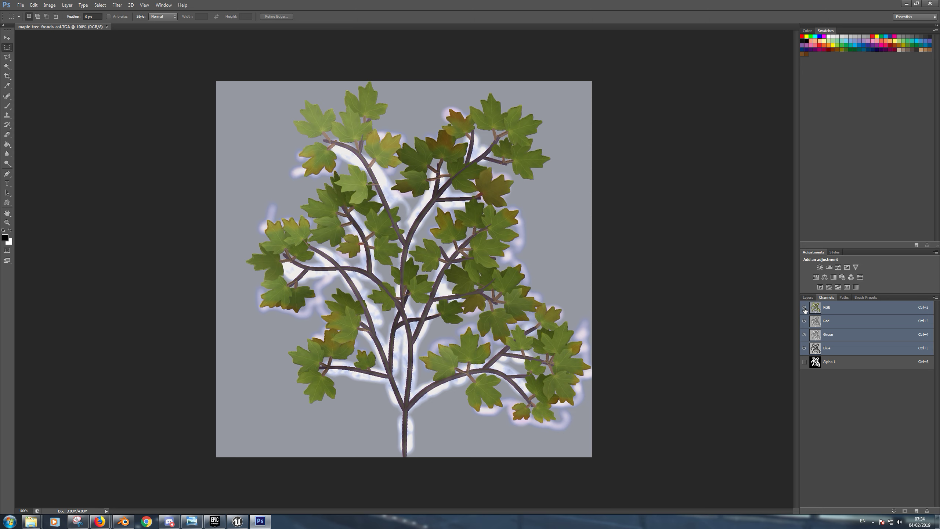
pyautogui.click(805, 362)
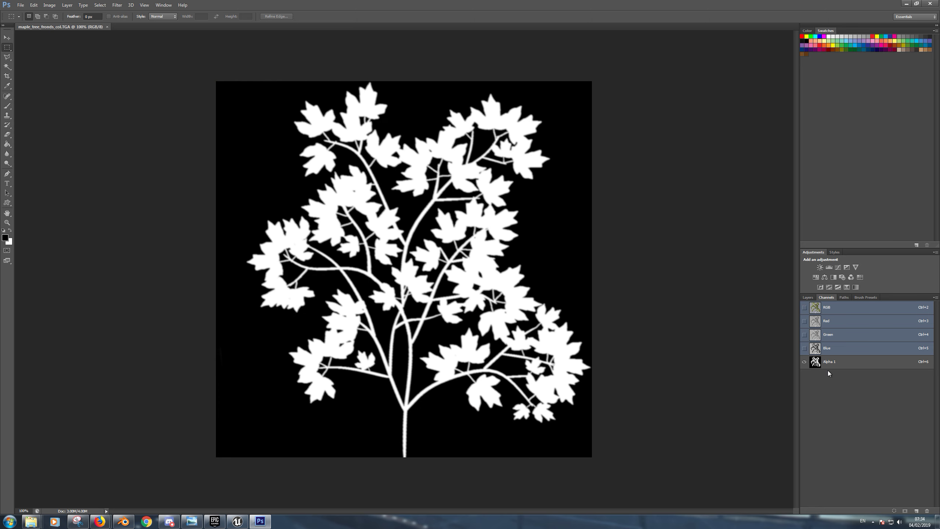
pyautogui.click(830, 361)
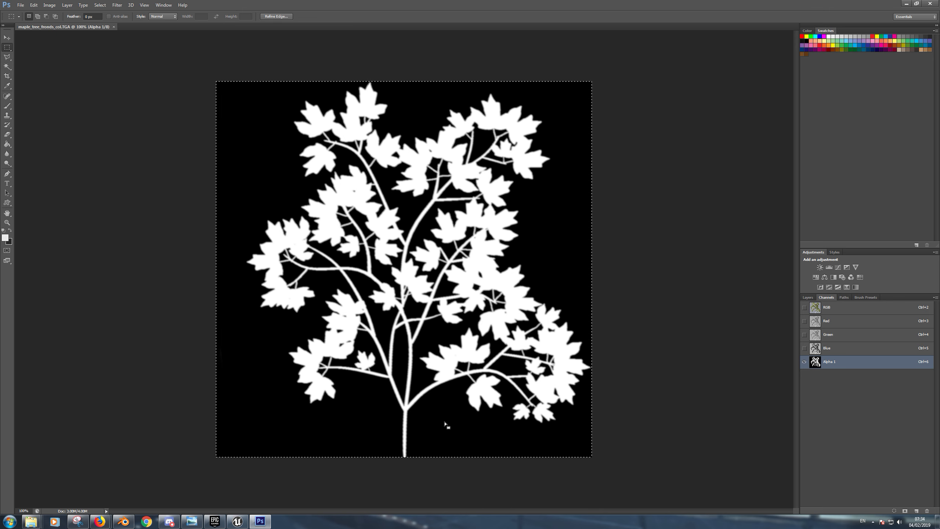
pyautogui.moveTo(99, 6)
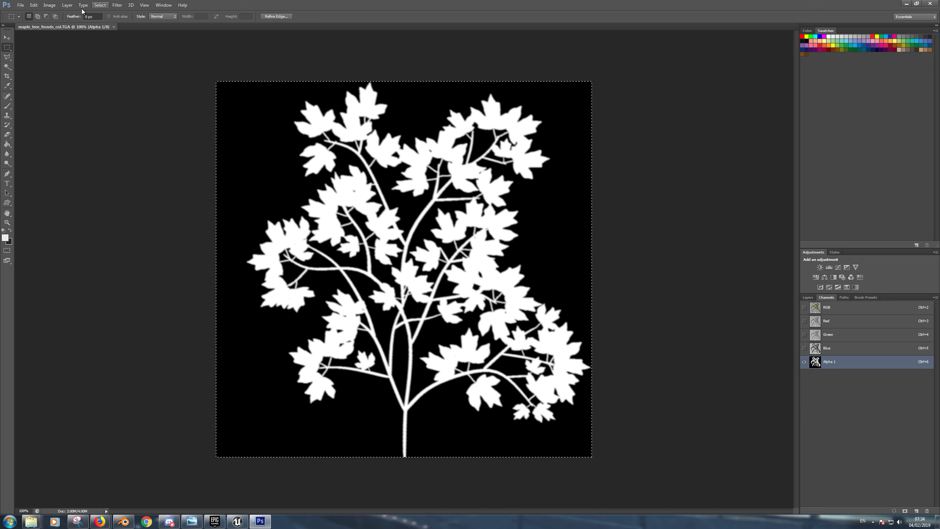
pyautogui.click(21, 5)
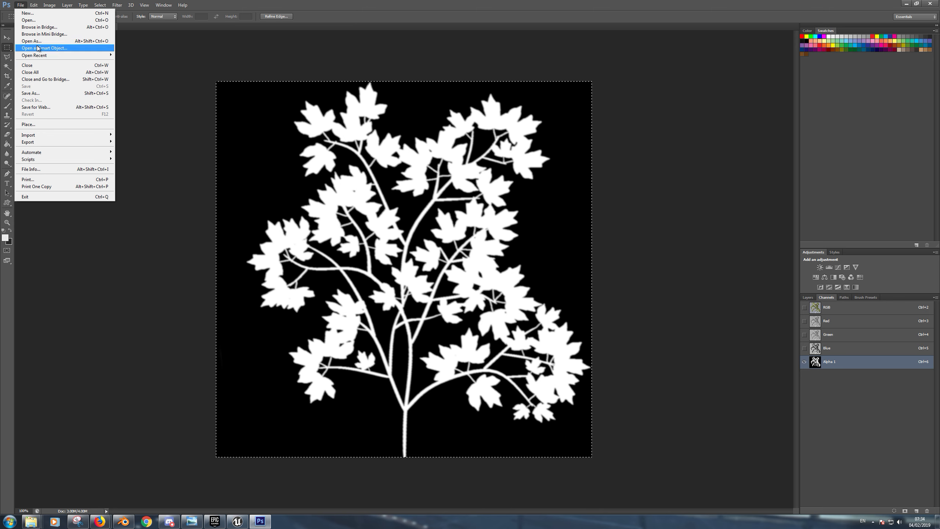
# Create a new 1024×1024 grayscale document from the clipboard and paste the mask.
pyautogui.click(27, 12)
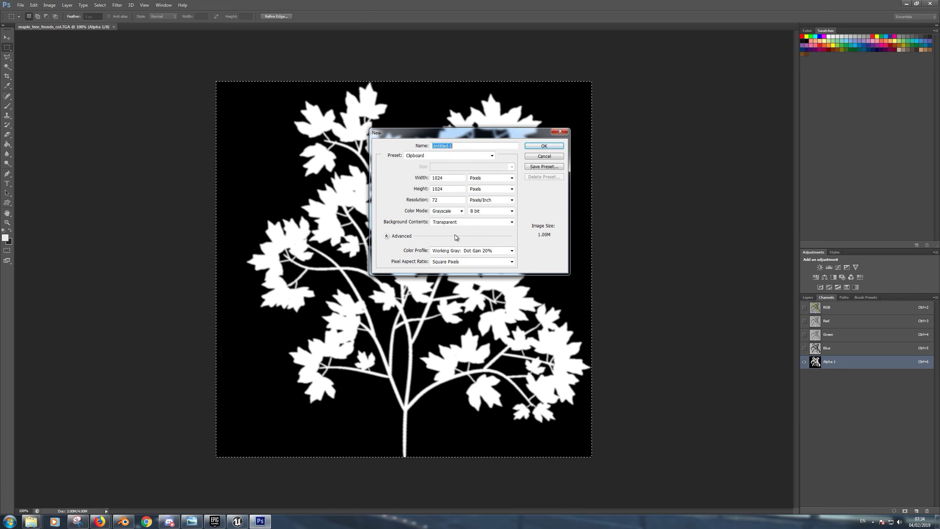
pyautogui.moveTo(438, 209)
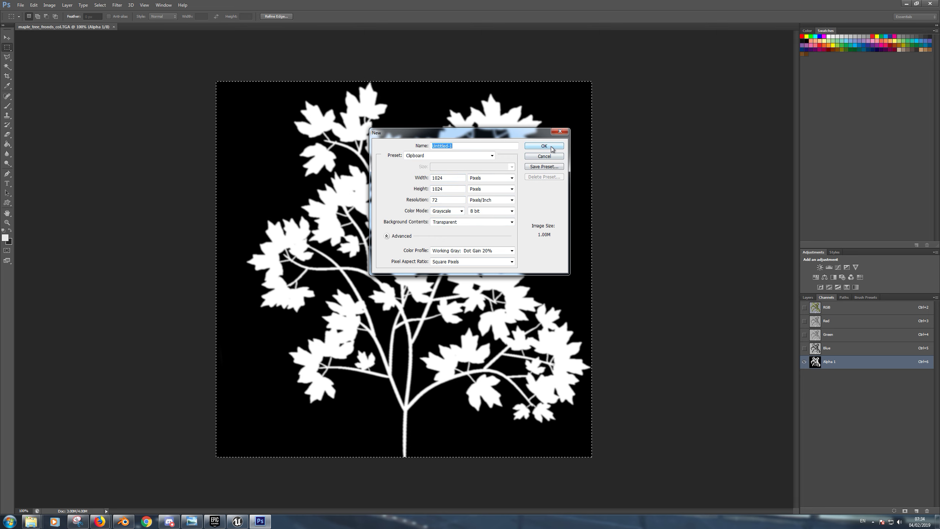
pyautogui.click(544, 145)
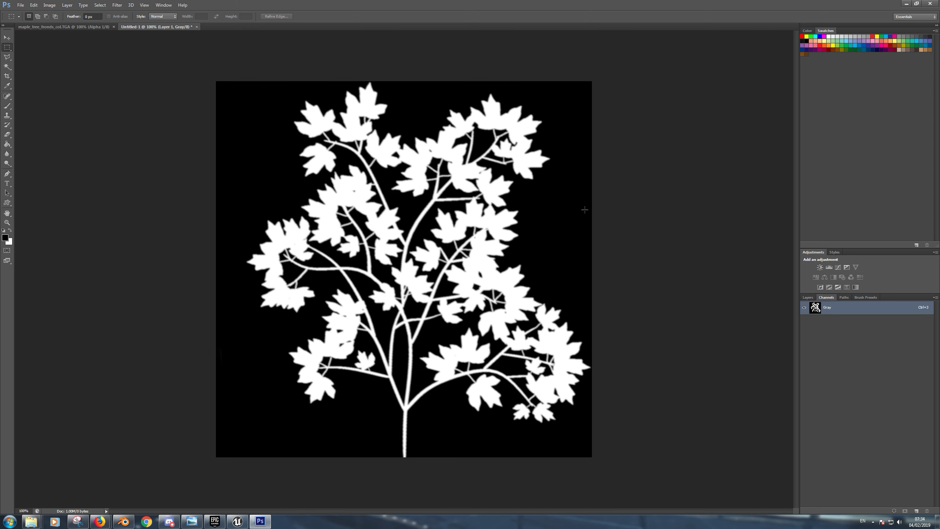
pyautogui.click(21, 5)
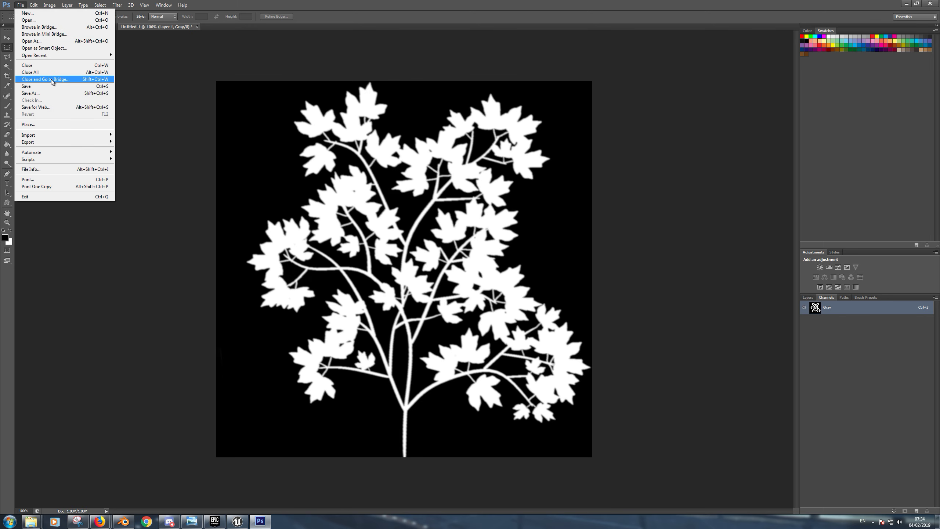
pyautogui.click(28, 93)
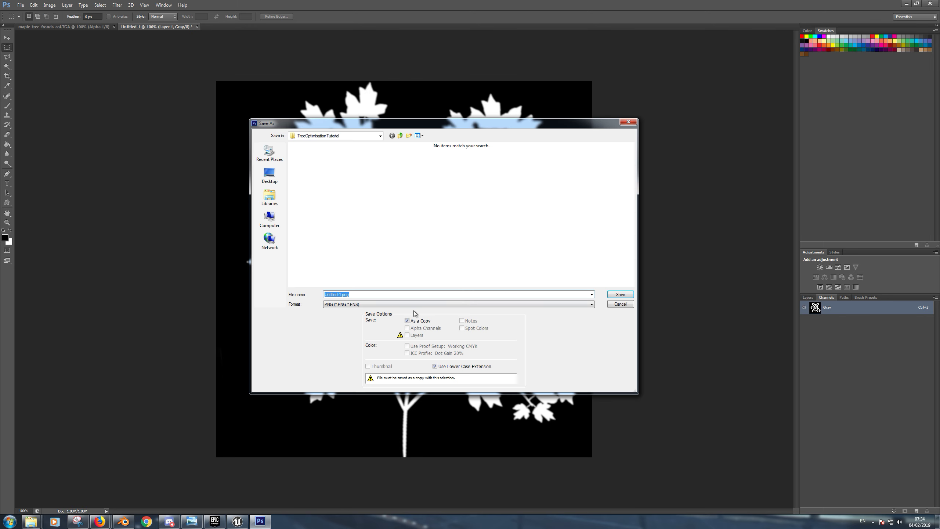
# Save the mask as a PNG named MapleTree_Mask with default PNG options.
pyautogui.write('MapleTree_Mask')
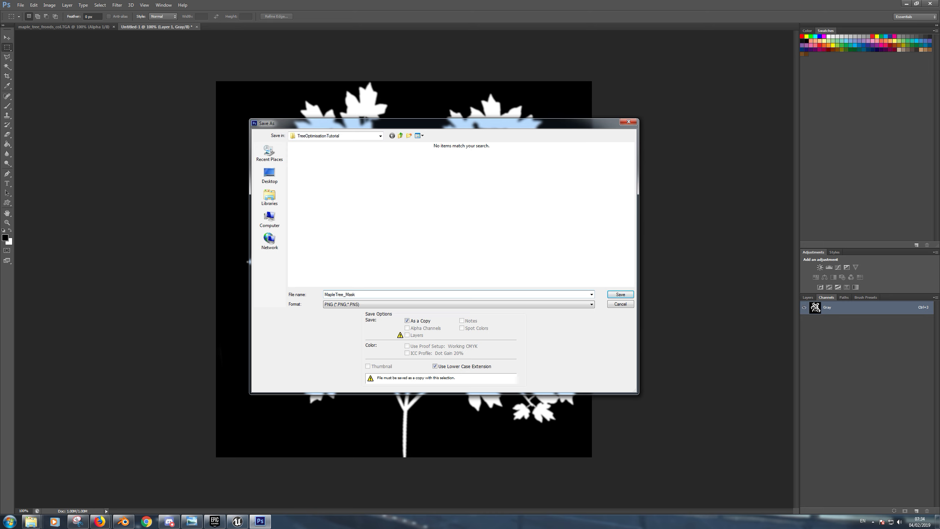
pyautogui.click(619, 294)
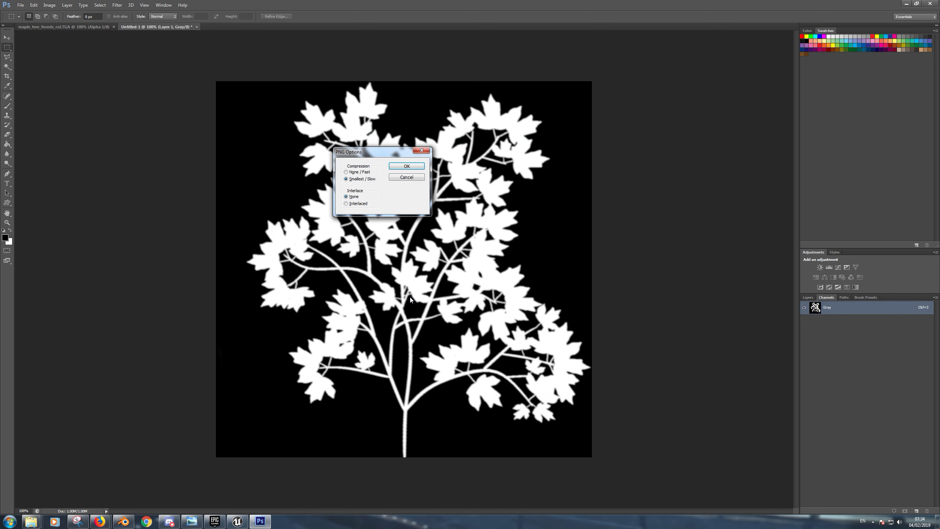
pyautogui.click(407, 166)
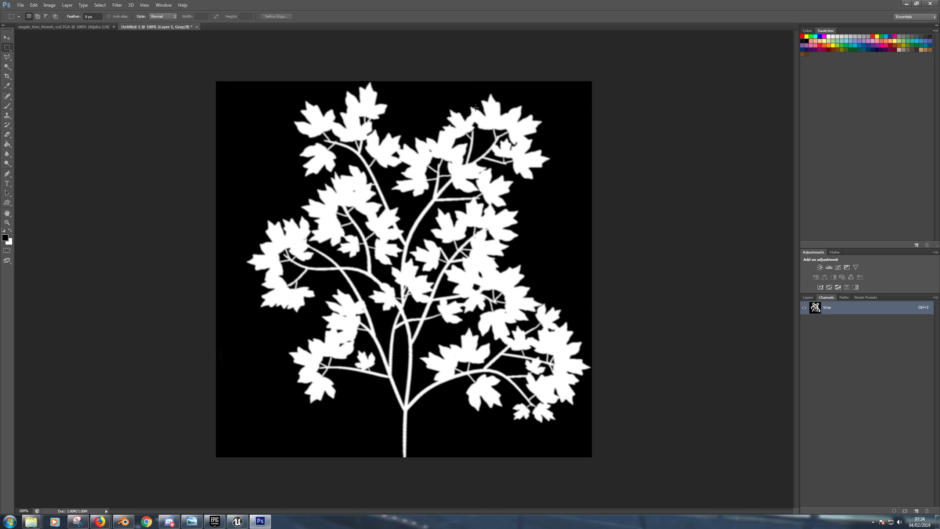
pyautogui.moveTo(575, 114)
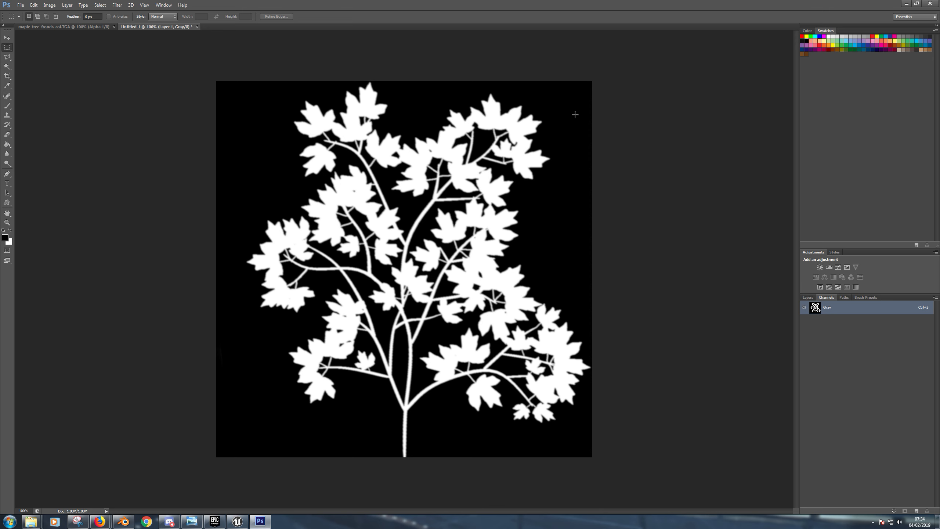
pyautogui.moveTo(202, 33)
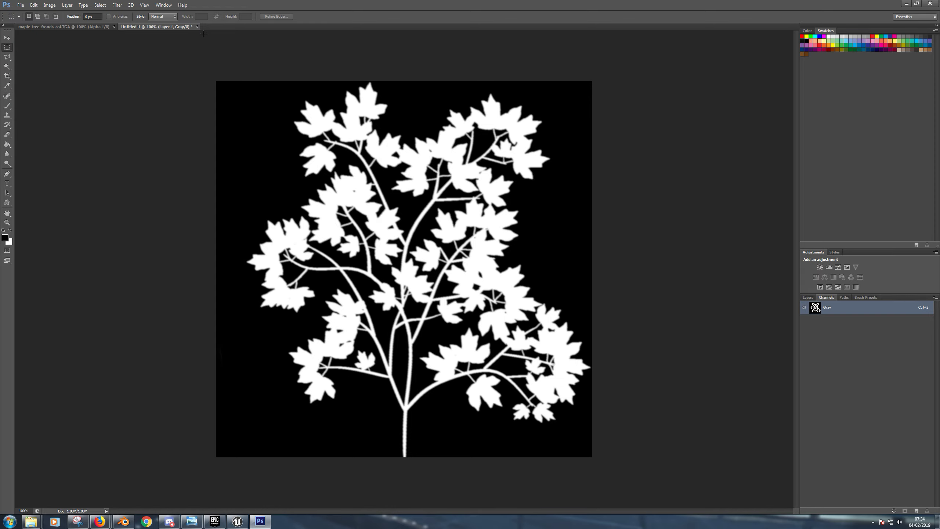
# Close the Untitled-1 mask document without saving further changes.
pyautogui.click(197, 27)
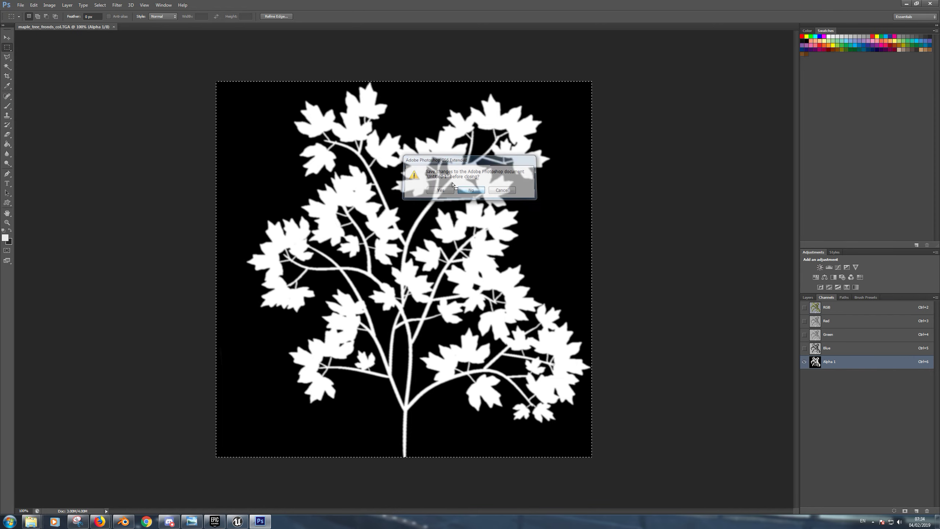
pyautogui.click(472, 190)
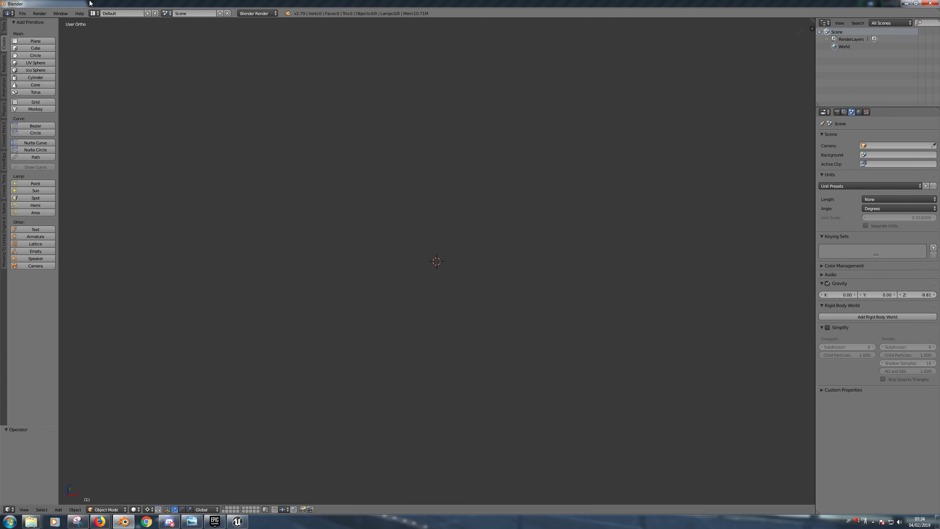
# Import maple_tree_v1_final.FBX from the TreeOptimisationTutorial folder into the Blender scene.
pyautogui.click(22, 13)
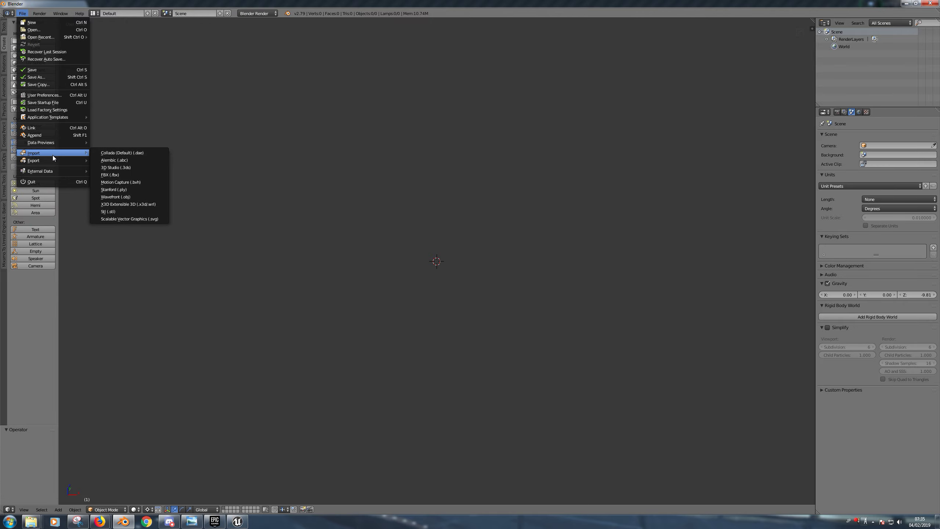
pyautogui.click(109, 175)
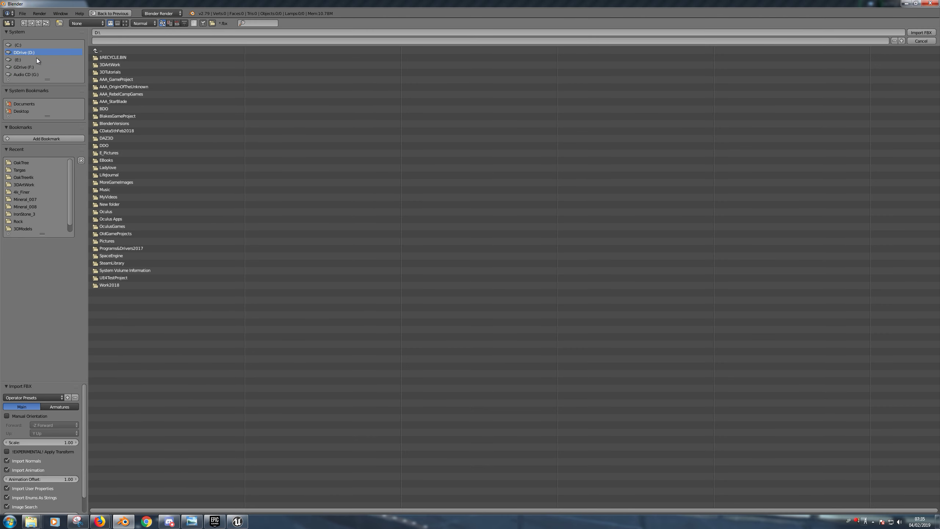
pyautogui.doubleClick(117, 278)
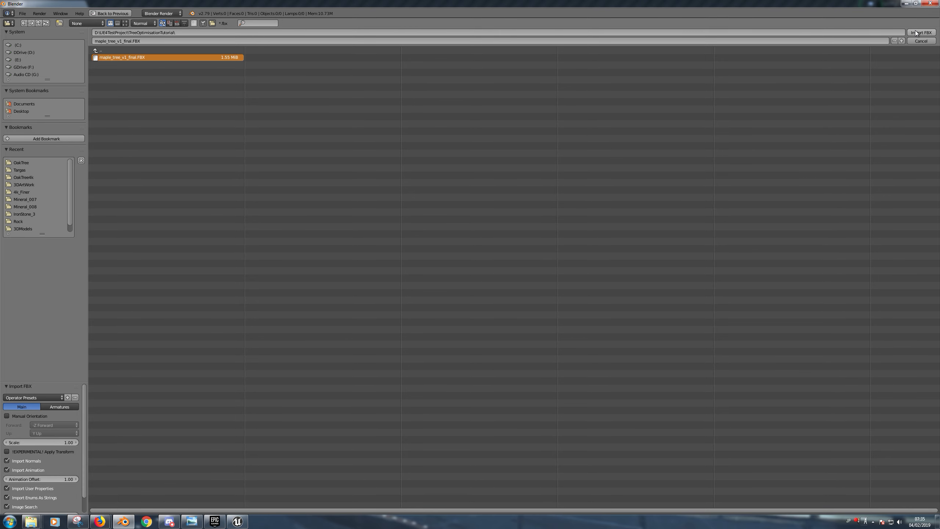
pyautogui.click(922, 32)
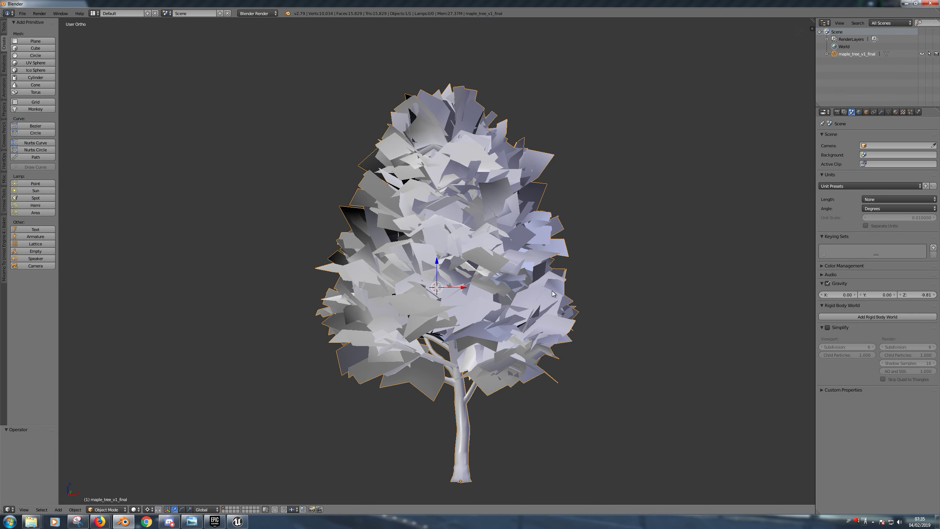
pyautogui.press('Tab')
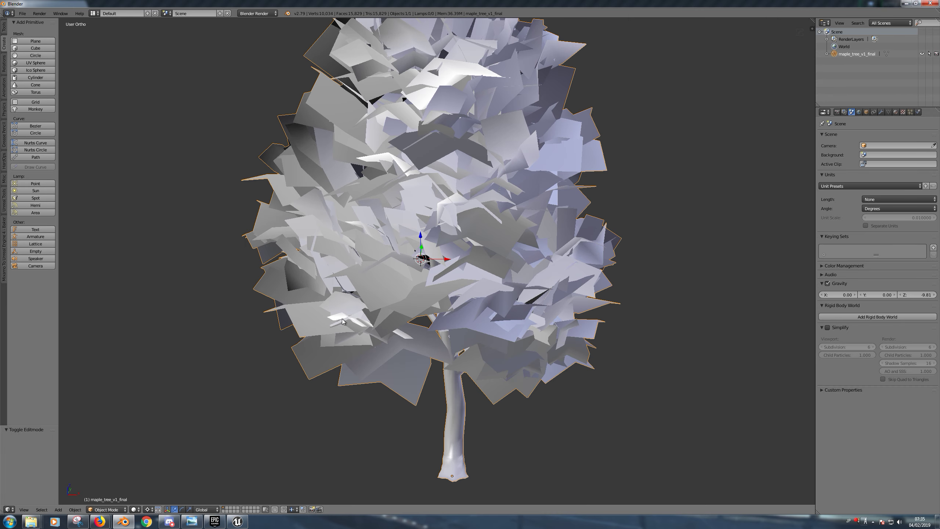
pyautogui.moveTo(376, 327)
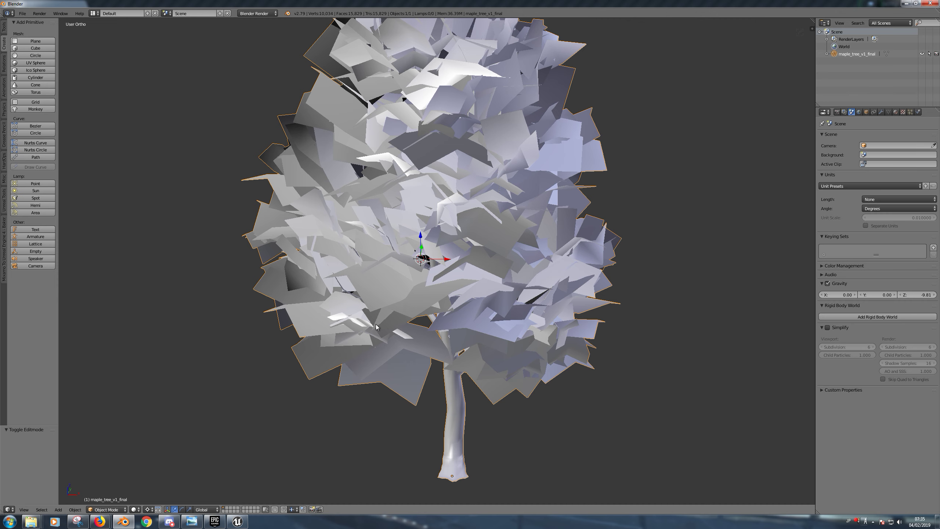
pyautogui.scroll(-3)
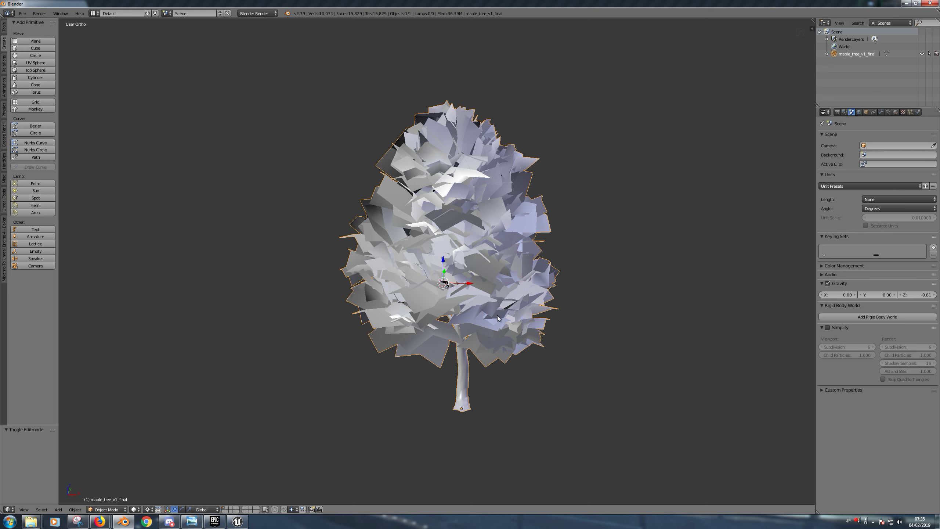
pyautogui.moveTo(769, 219)
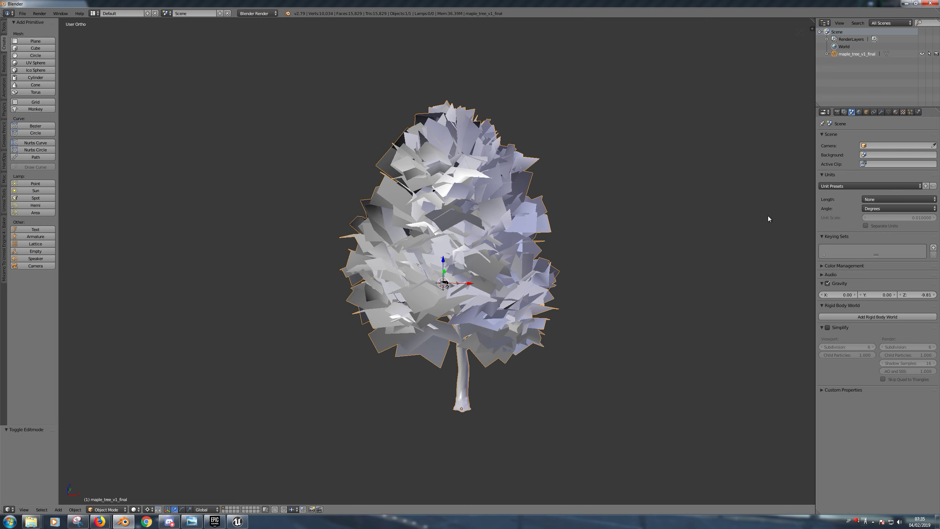
pyautogui.moveTo(749, 161)
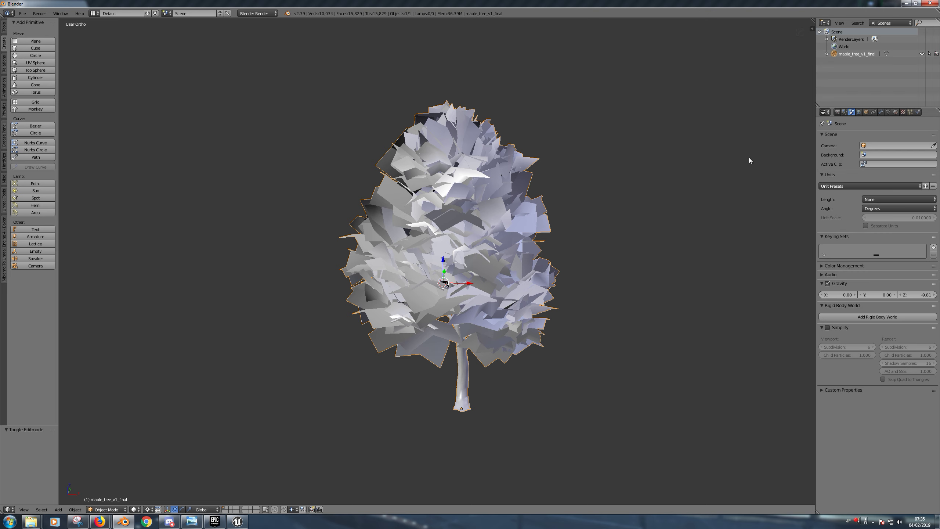
# Select Maple_tree_fronds_M among the tree's materials and show its textures.
pyautogui.click(897, 112)
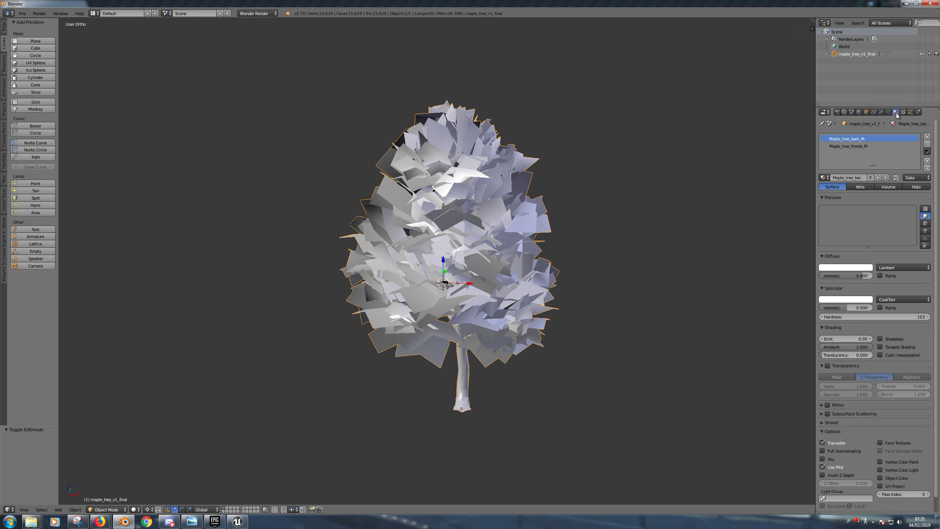
pyautogui.moveTo(927, 147)
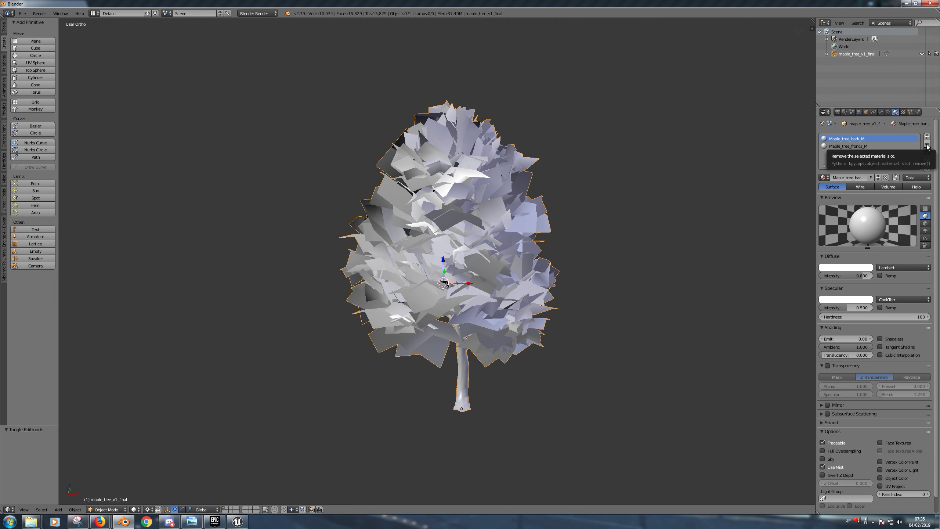
pyautogui.click(848, 145)
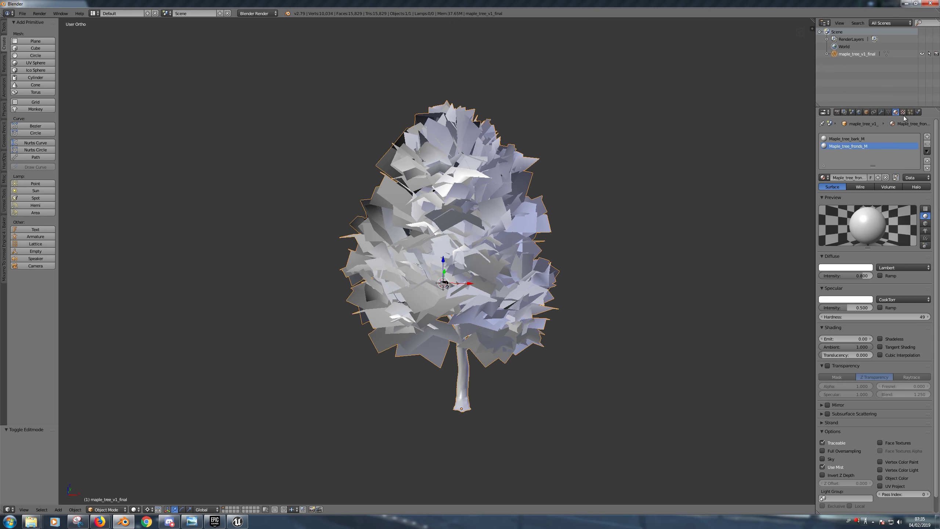
pyautogui.click(894, 113)
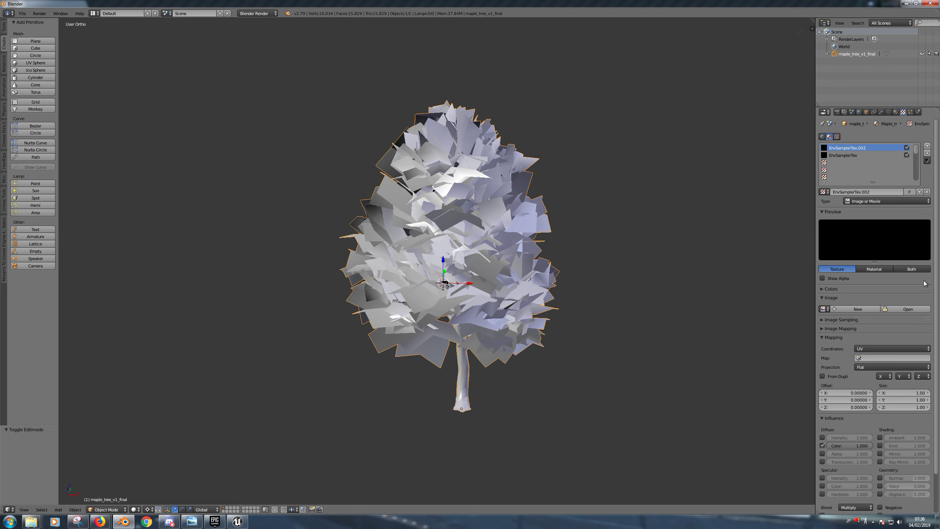
pyautogui.moveTo(924, 269)
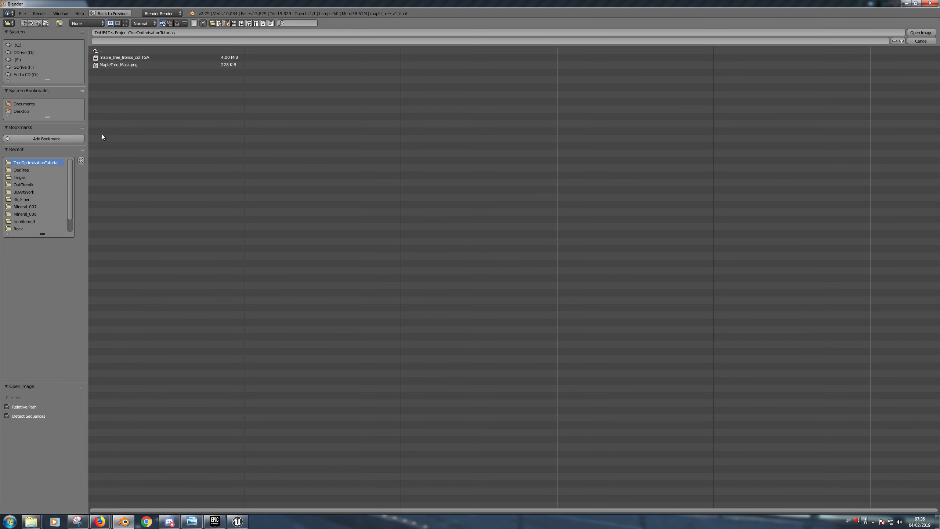
# Load maple_tree_fronds_col.TGA as the fronds material's image texture.
pyautogui.click(122, 57)
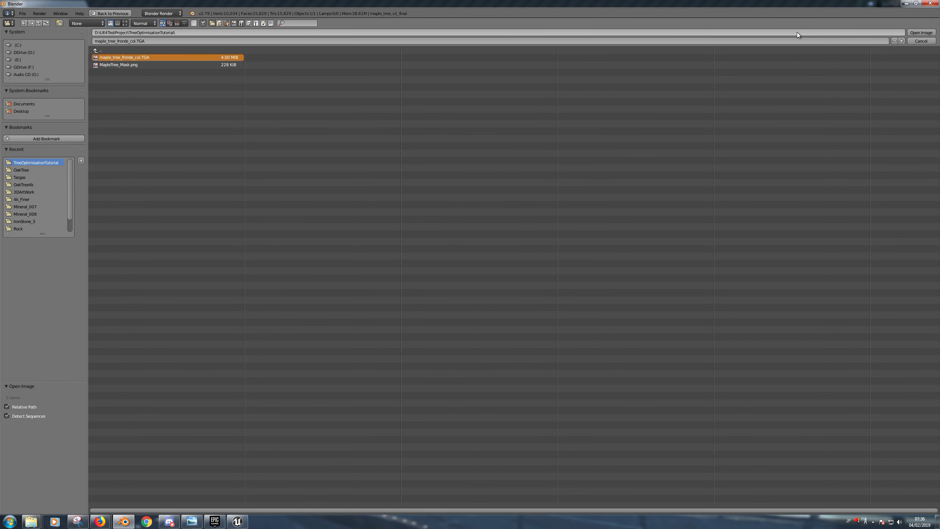
pyautogui.click(921, 33)
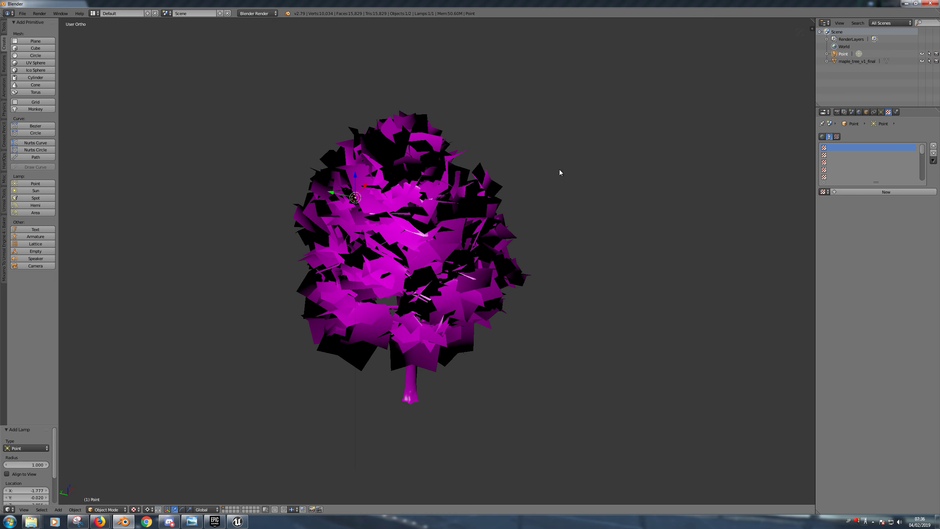
# Review the maple tree object's bark and fronds materials, ending on Maple_tree_fronds_M.
pyautogui.click(881, 112)
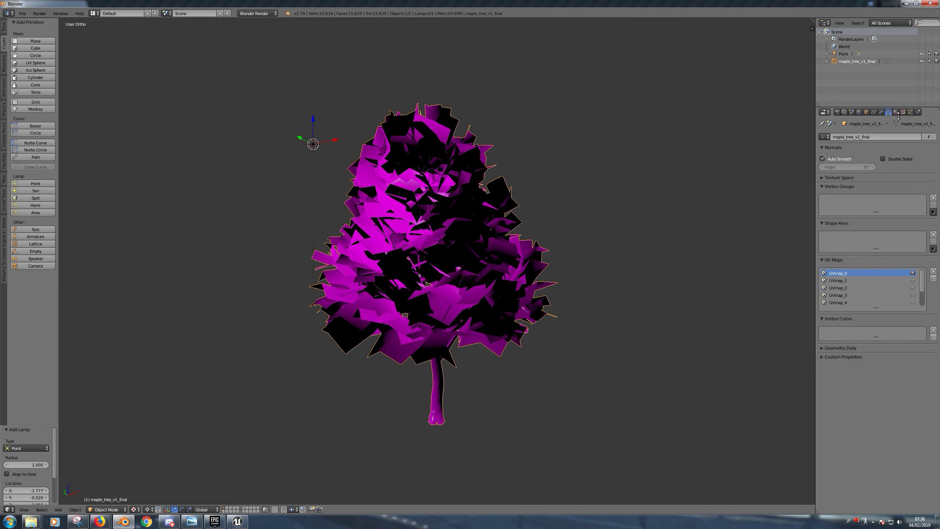
pyautogui.click(894, 113)
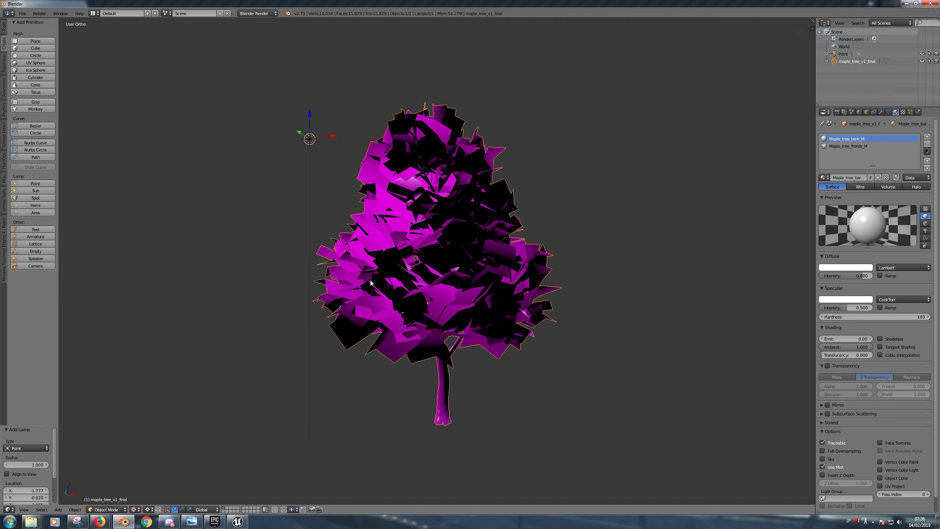
pyautogui.click(848, 145)
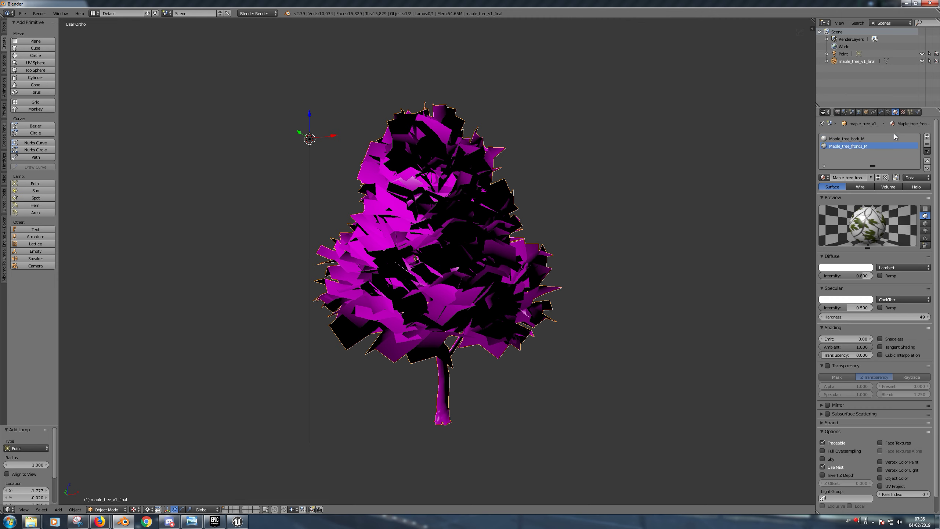
pyautogui.click(905, 112)
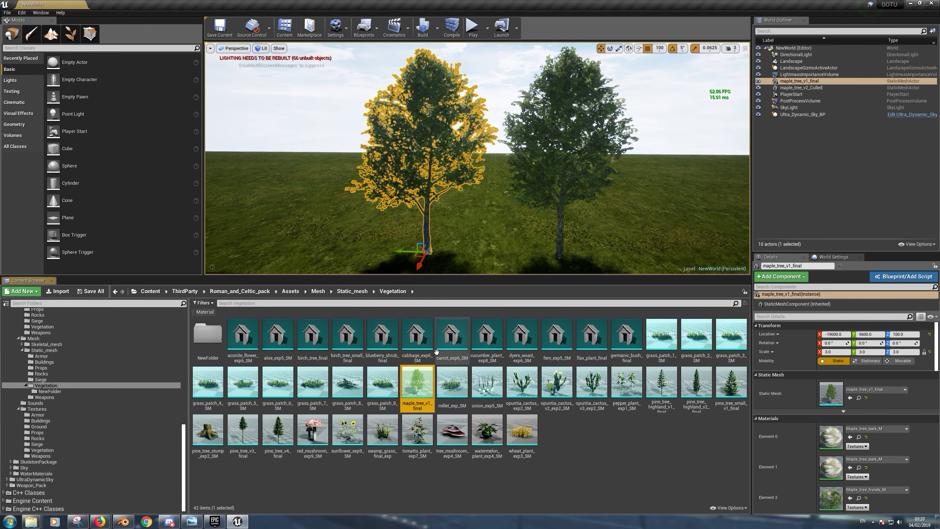
# Bring up maple_tree_v1_final in the Unreal level with its bark and fronds material elements.
pyautogui.doubleClick(416, 388)
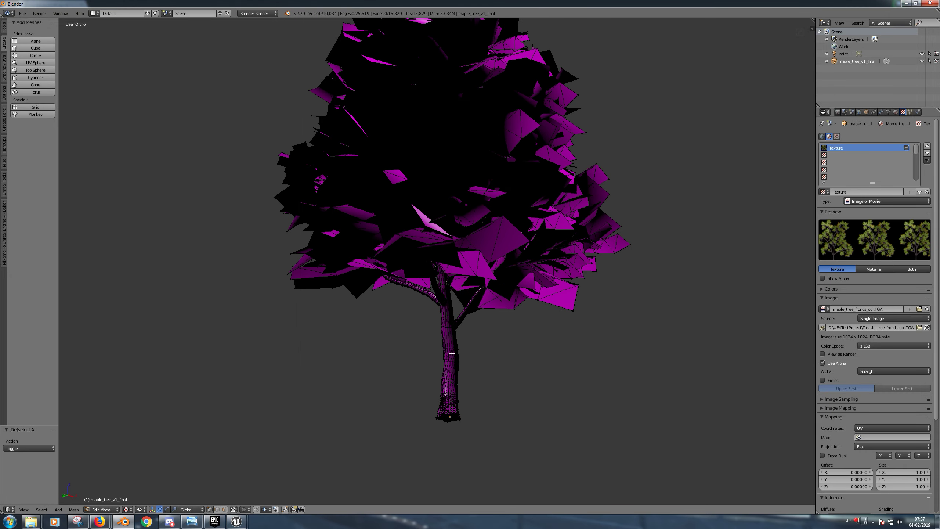
# Select the linked trunk geometry in the wireframe mesh with L.
pyautogui.press('L')
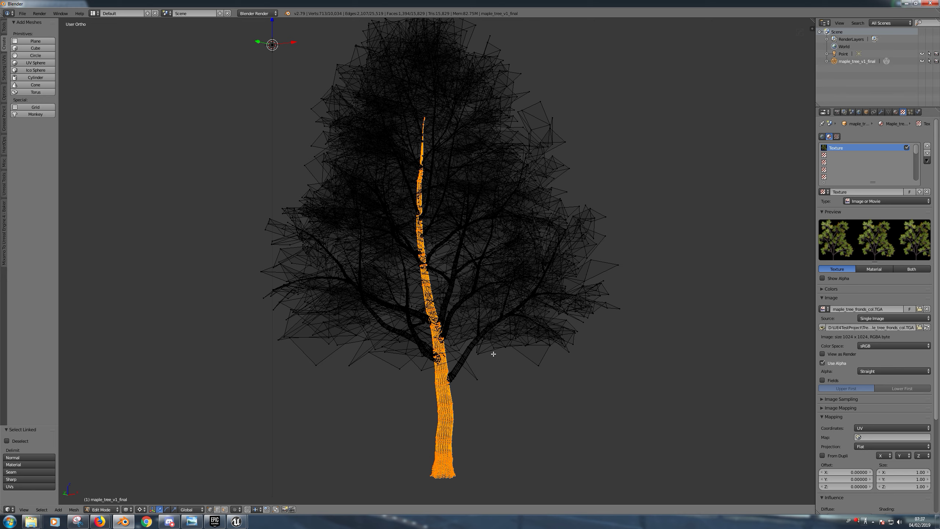
pyautogui.moveTo(287, 191)
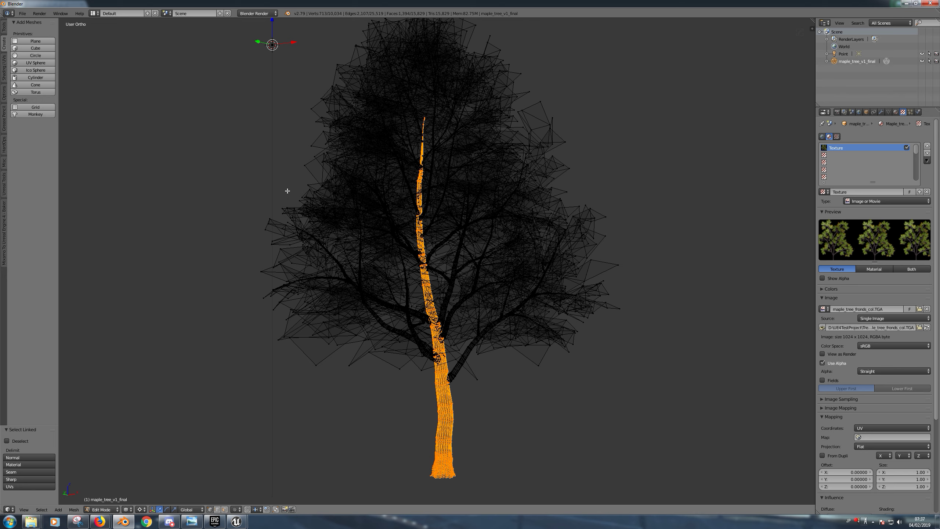
pyautogui.click(22, 13)
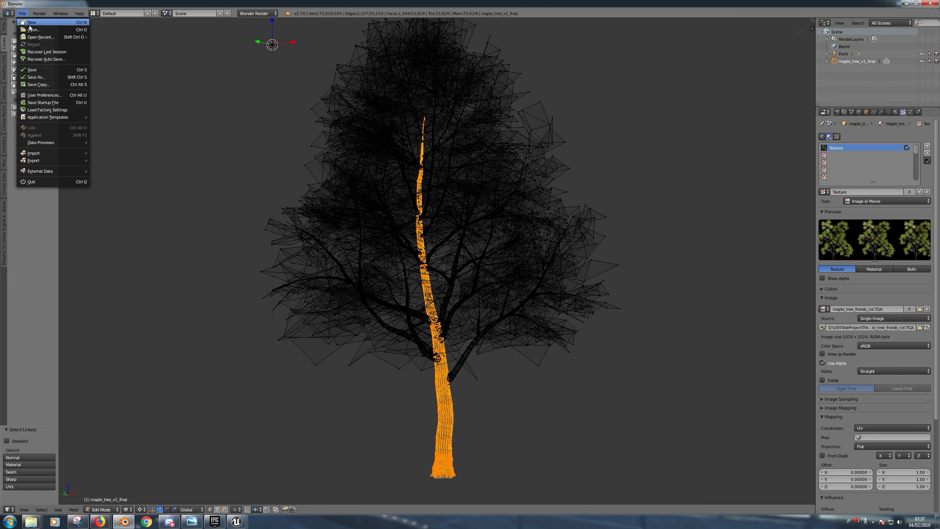
pyautogui.moveTo(31, 30)
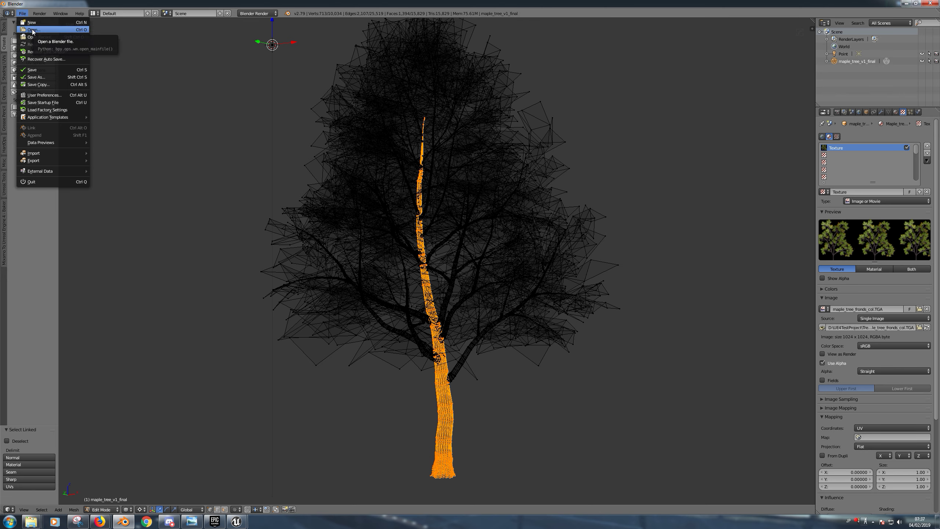
# Open MapleTreeC1_07.blend from D: FoliageOptimisation > MapleTreeV1.
pyautogui.click(30, 29)
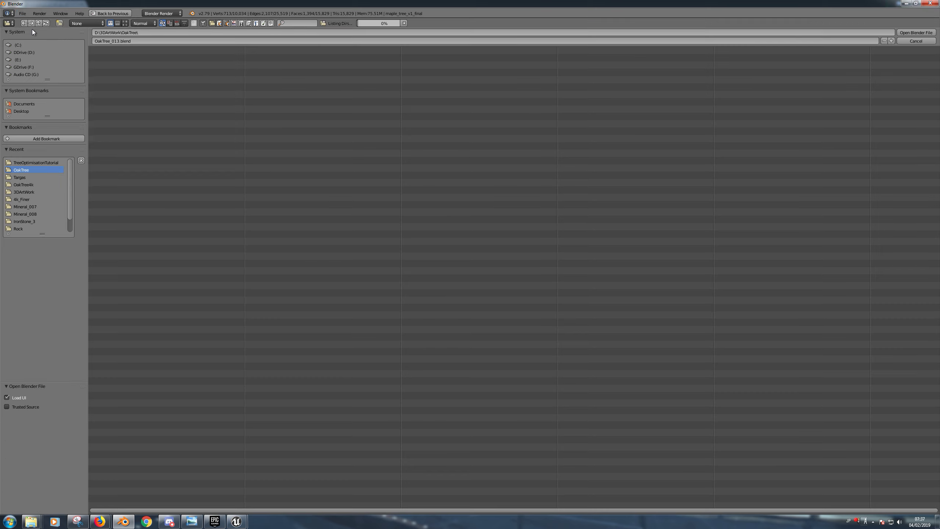
pyautogui.click(23, 52)
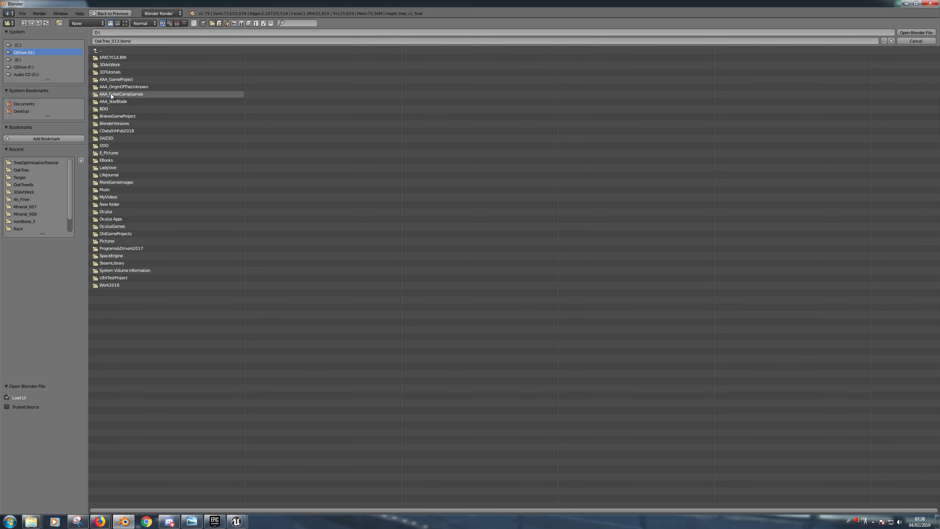
pyautogui.doubleClick(123, 87)
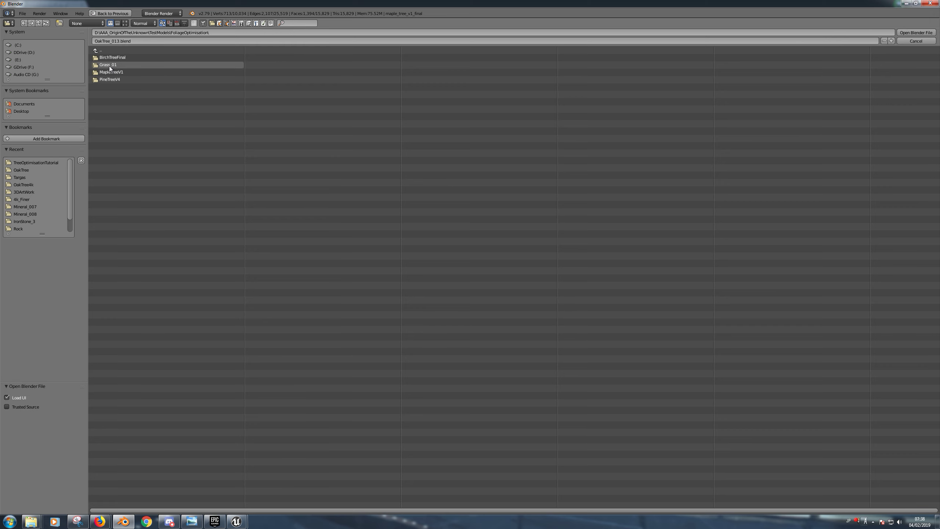
pyautogui.doubleClick(109, 72)
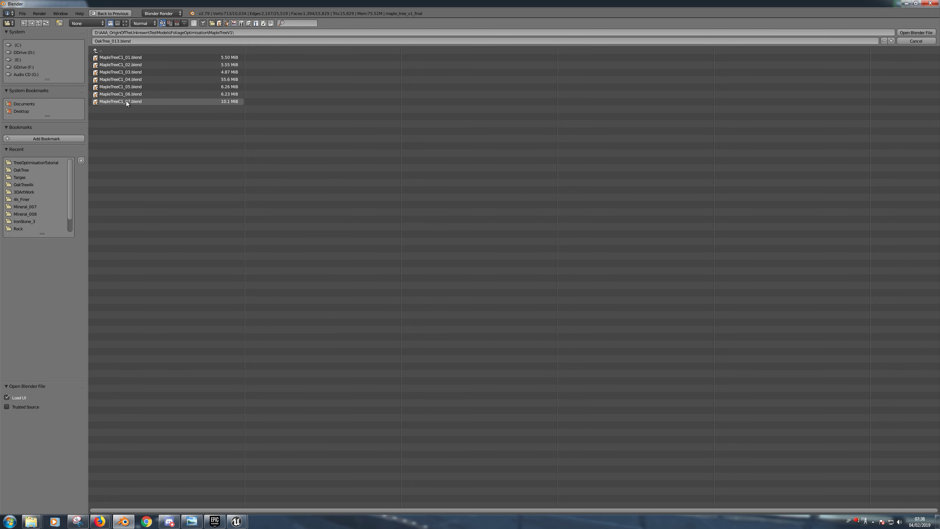
pyautogui.doubleClick(120, 101)
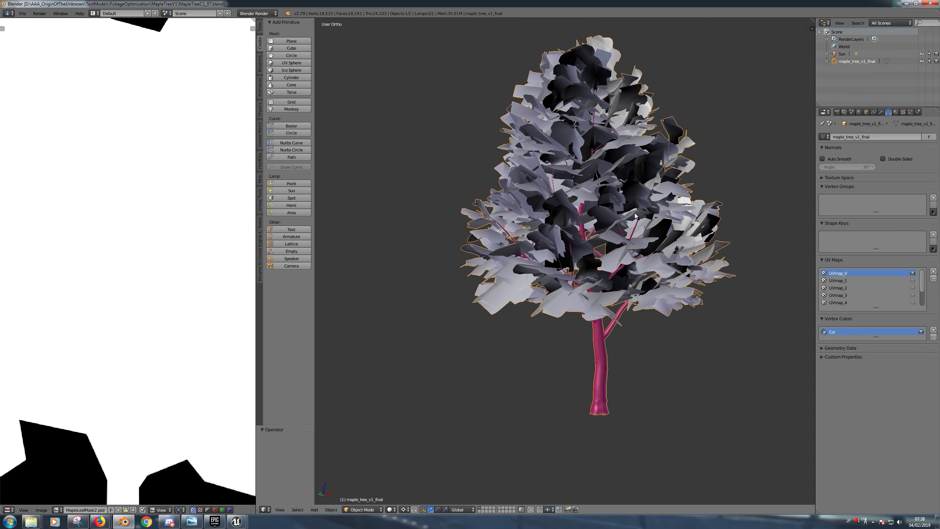
pyautogui.moveTo(543, 417)
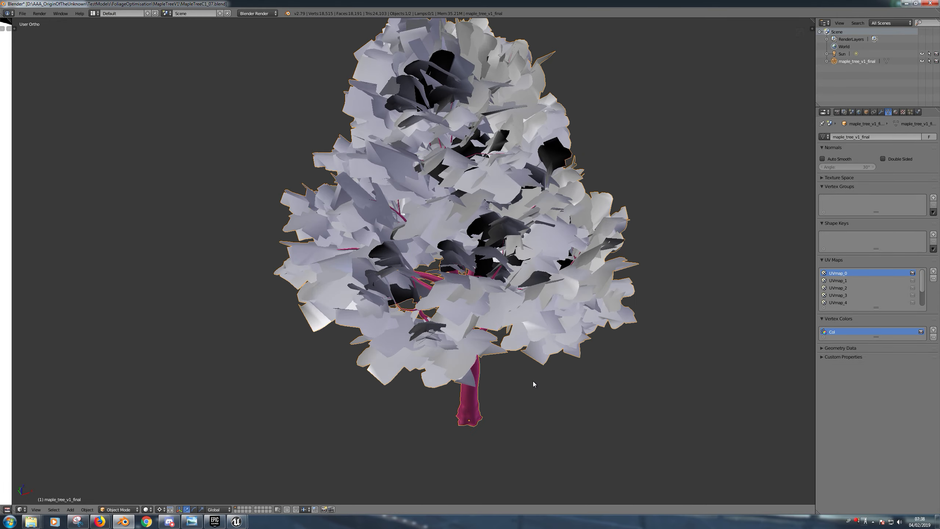
# Zoom into the tree mesh, briefly enter Edit Mode, then list its materials Material and Material.002.
pyautogui.scroll(3)
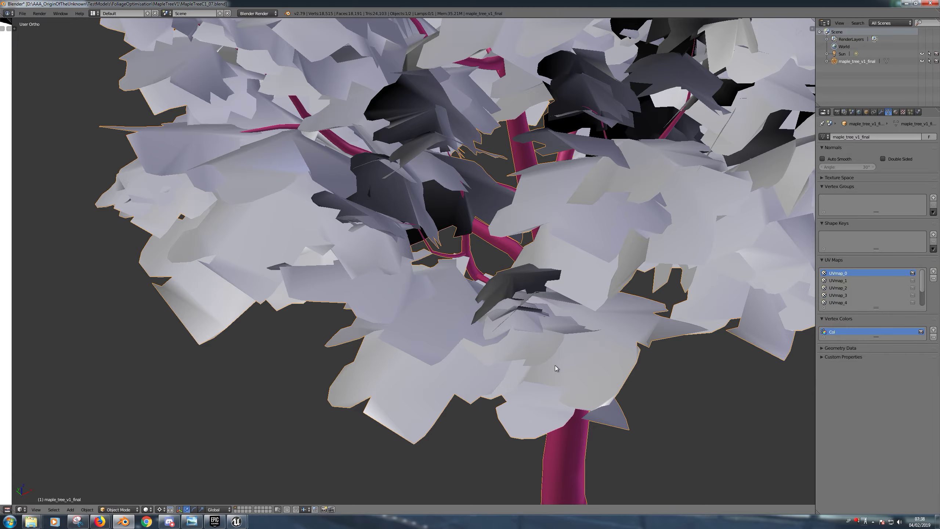
pyautogui.press('Tab')
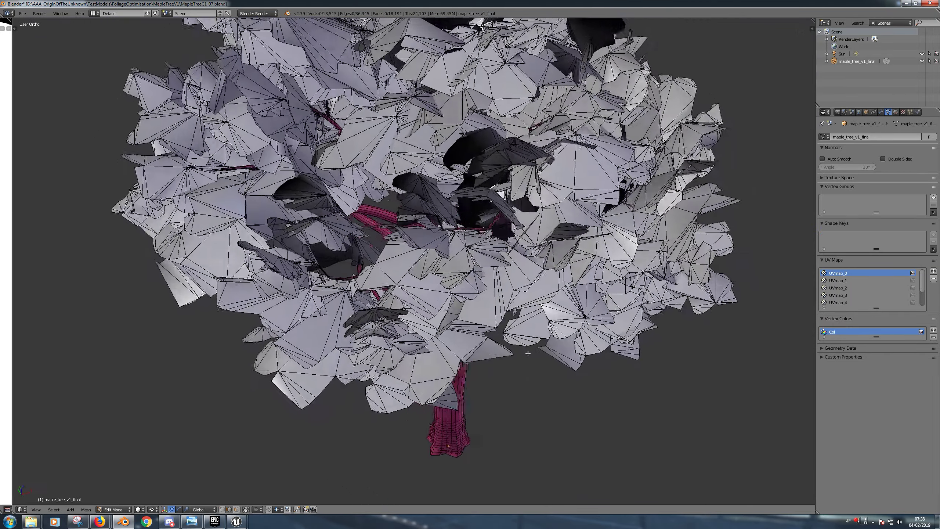
pyautogui.press('Tab')
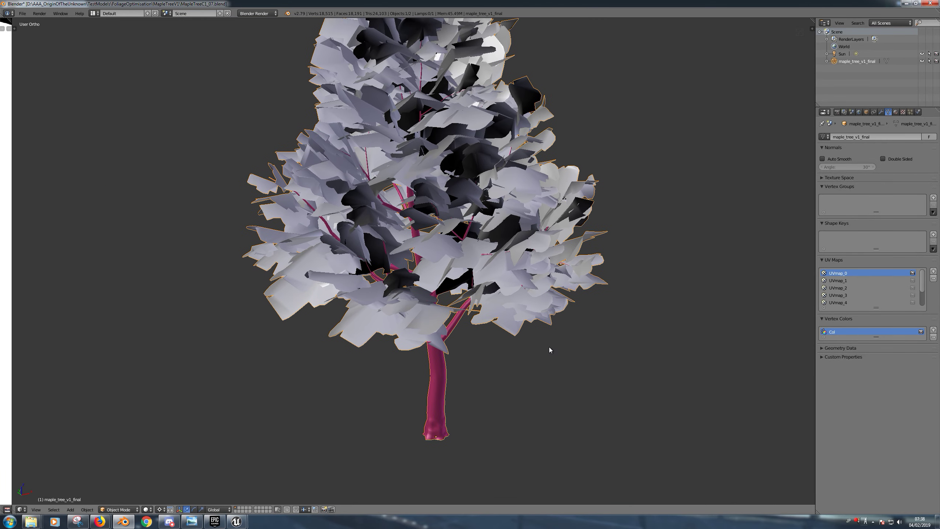
pyautogui.click(893, 112)
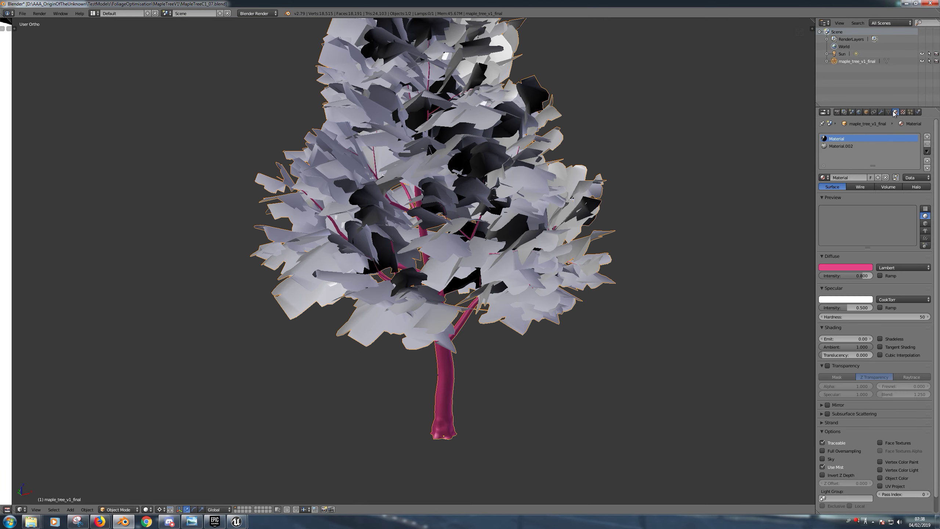
# In Edit Mode verify the trunk uses Material, then make Material.002 (fronds) active.
pyautogui.press('Tab')
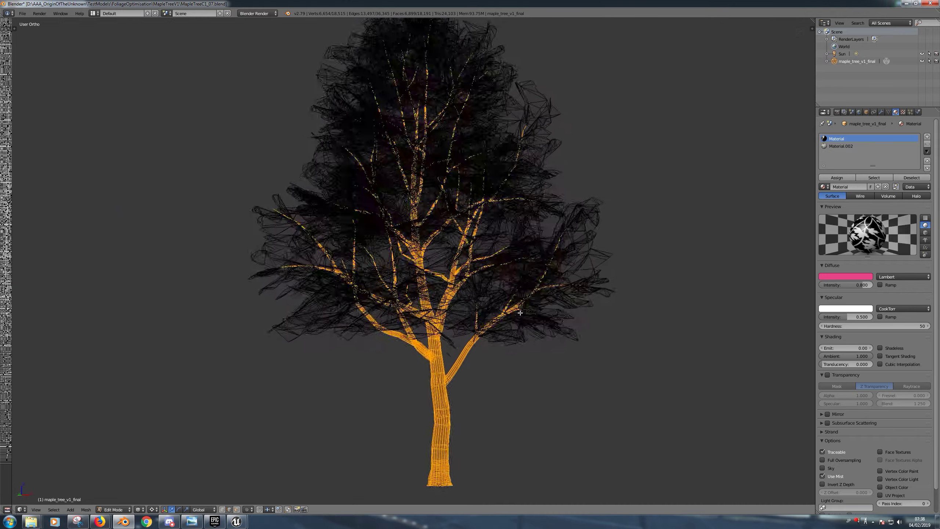
pyautogui.click(841, 145)
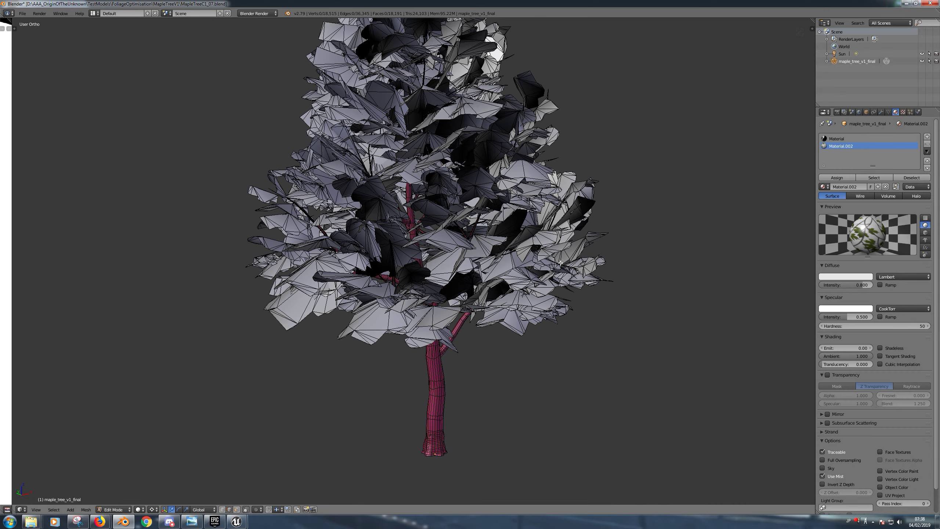
pyautogui.press('Tab')
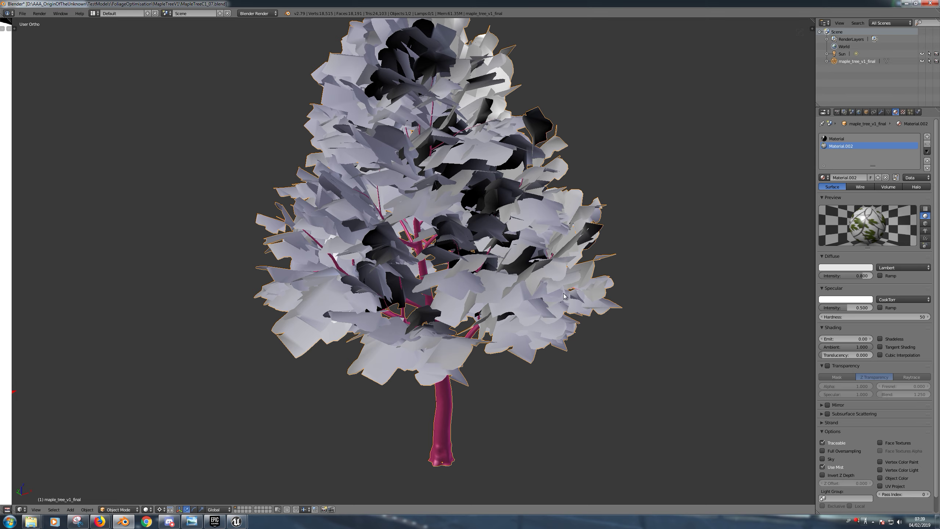
pyautogui.moveTo(726, 211)
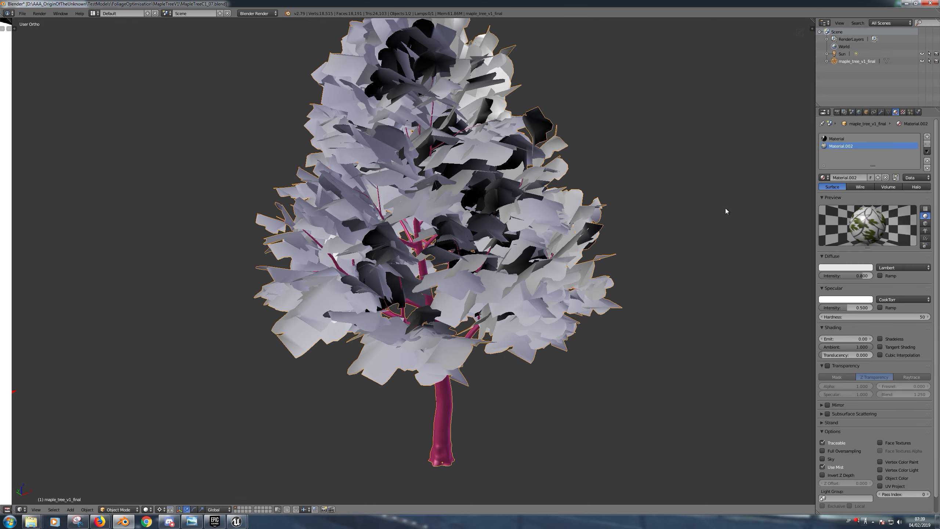
pyautogui.moveTo(802, 180)
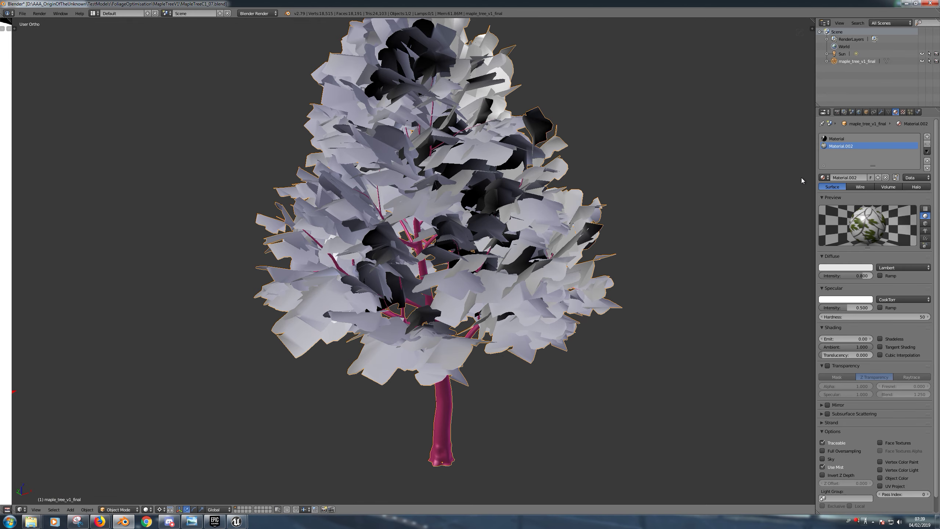